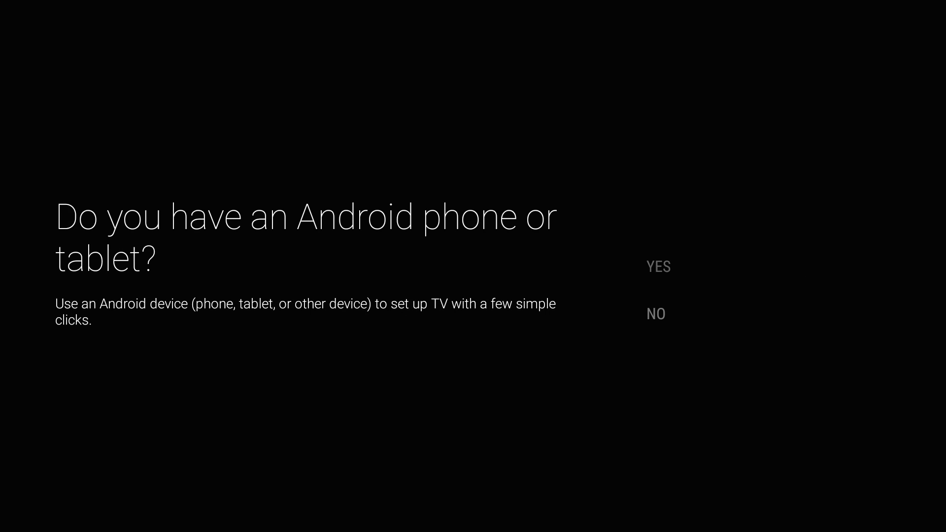
Answer Yes to having an Android phone, continue setup and accept Google's terms.
left_click(657, 267)
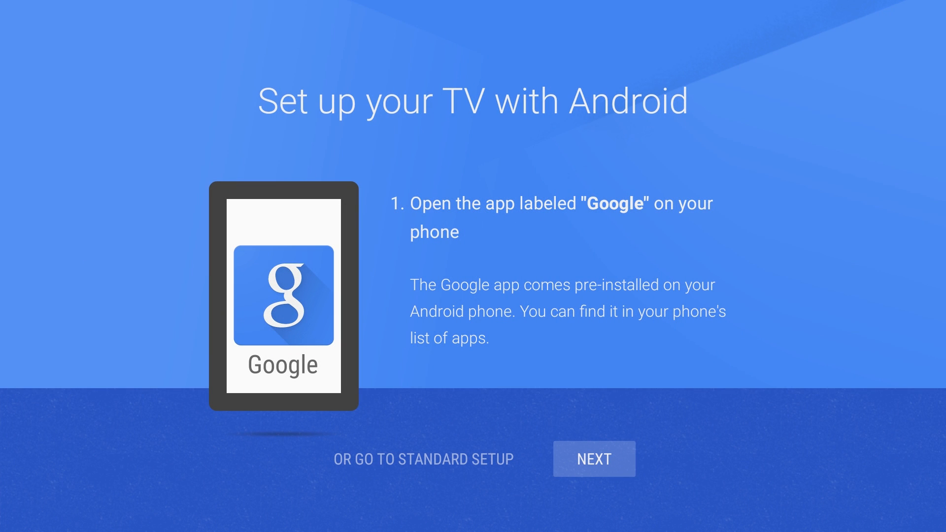
left_click(593, 458)
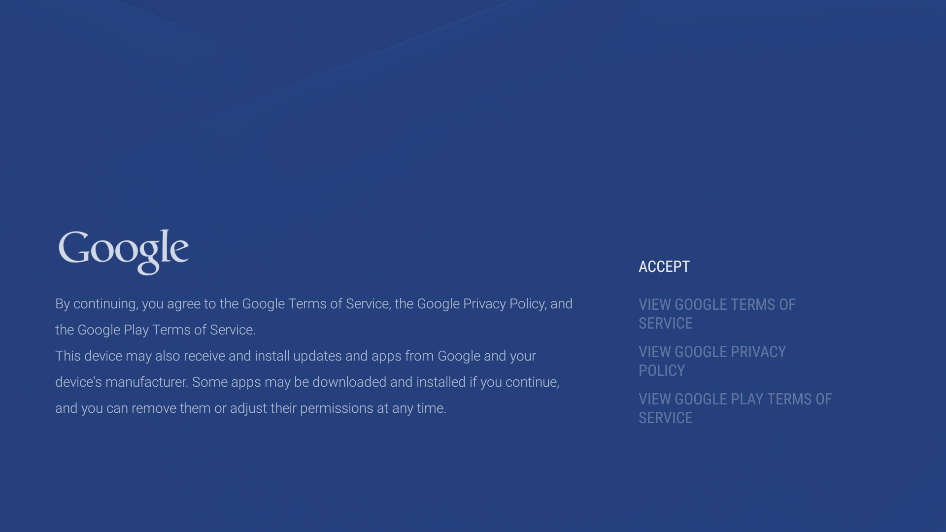
left_click(663, 267)
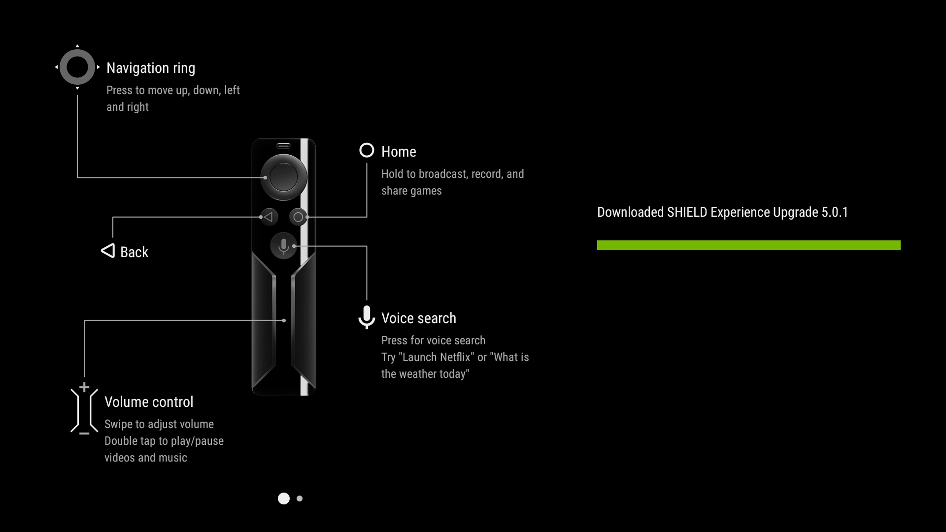
Restart to install the SHIELD Experience Upgrade and dismiss the accessories update prompt.
scroll("left", 3)
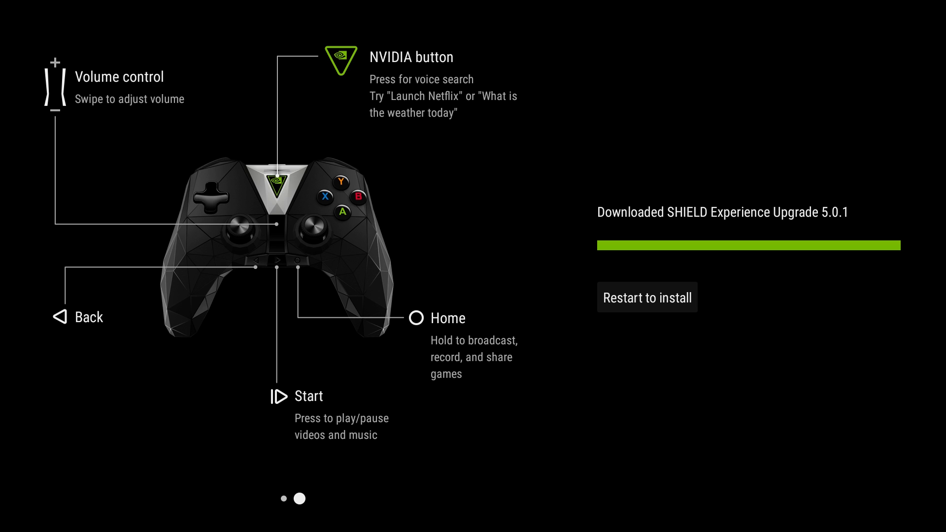
left_click(646, 296)
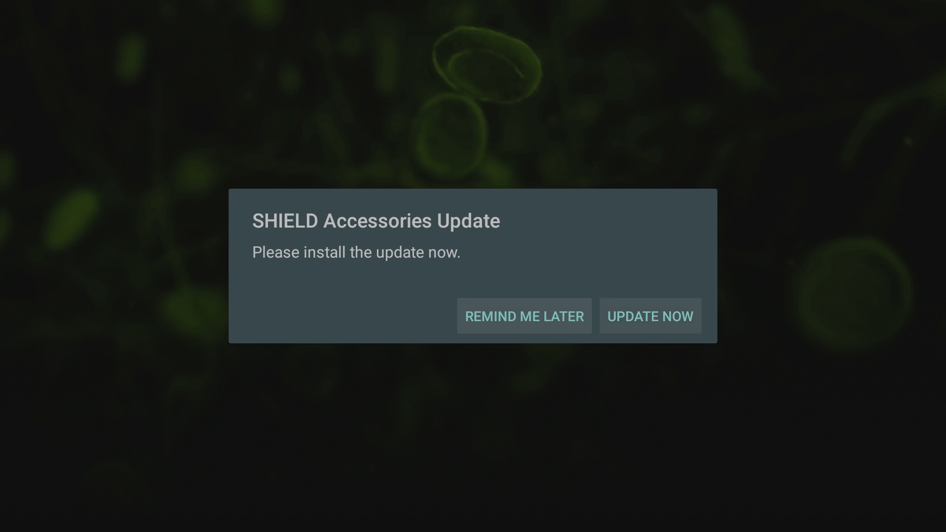
left_click(649, 317)
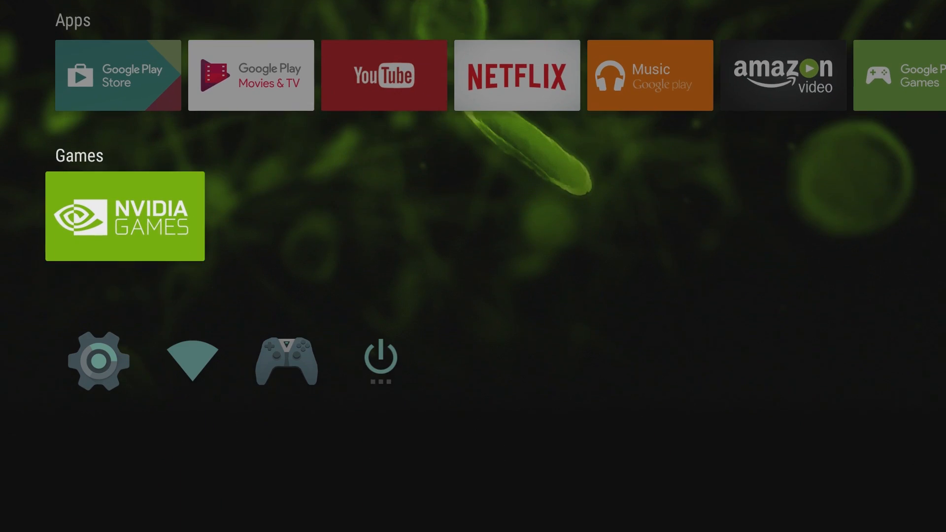
Open SHIELD accessories settings and the details for SHIELD controller 1.
scroll("down", 3)
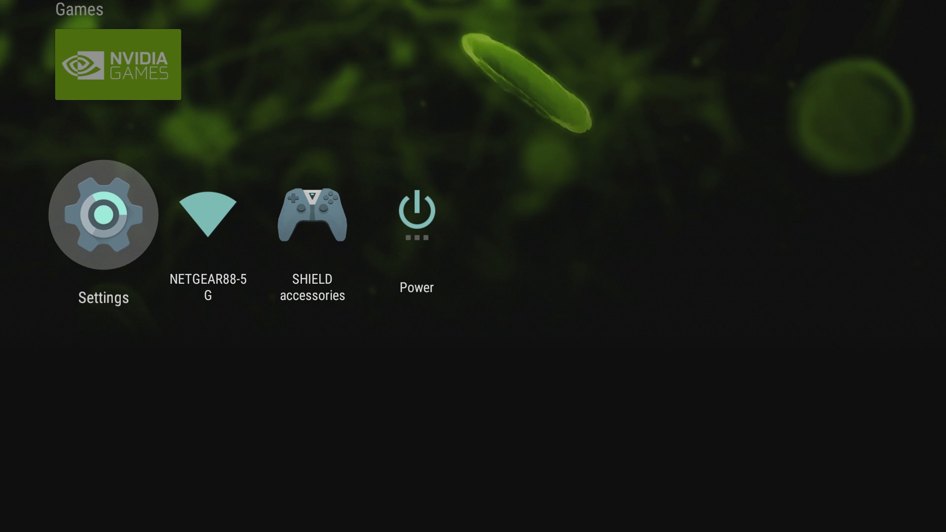
left_click(312, 214)
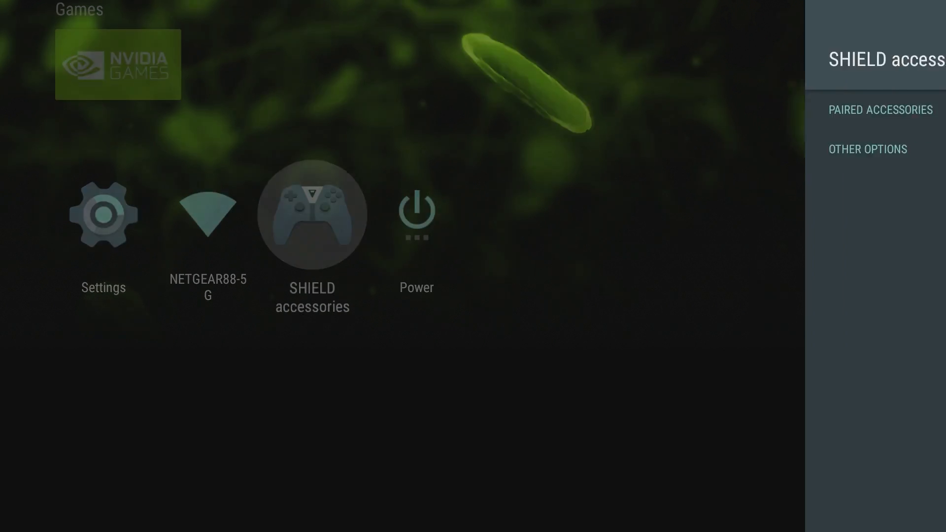
left_click(312, 214)
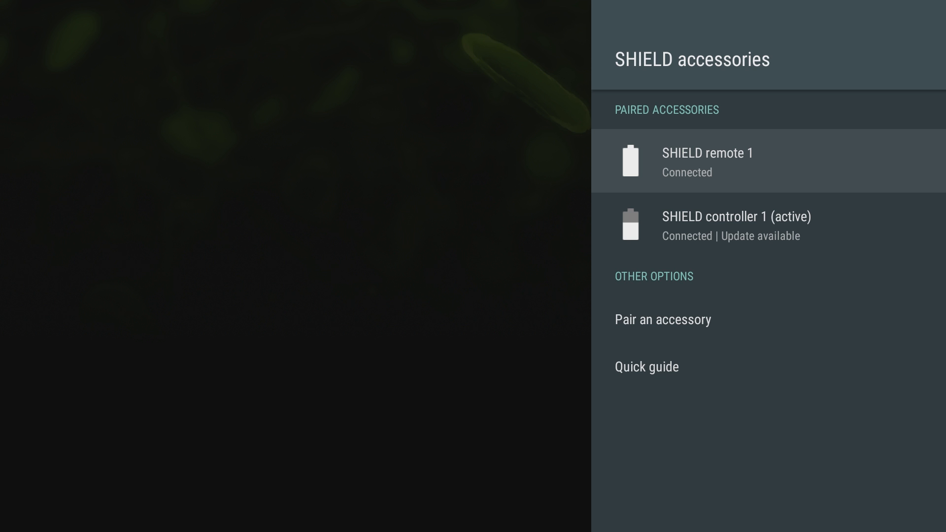
left_click(736, 225)
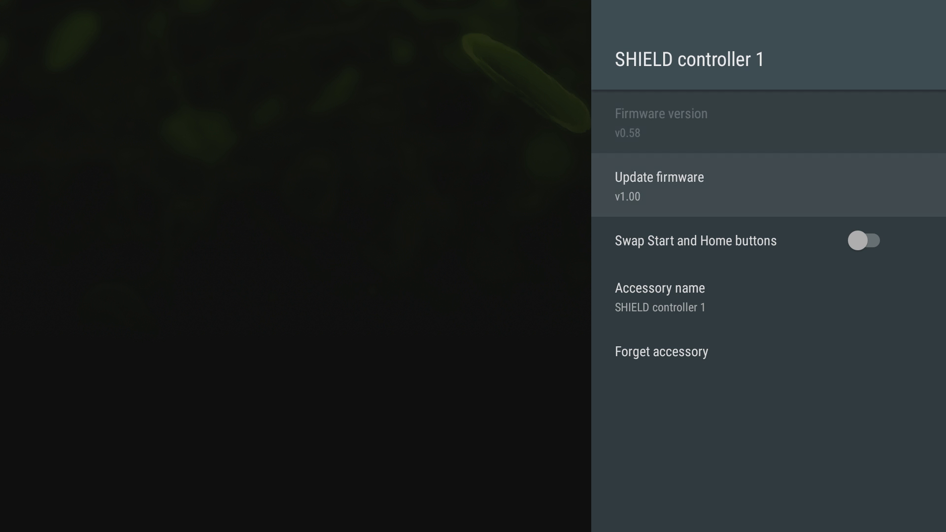
Start the controller firmware update from v0.58 and answer the Accessories Update Available dialog.
key("up")
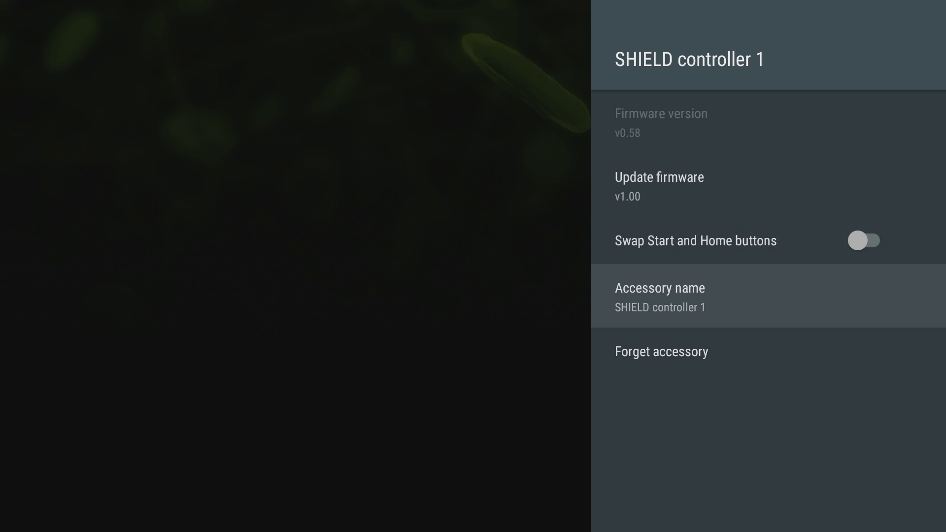
left_click(659, 176)
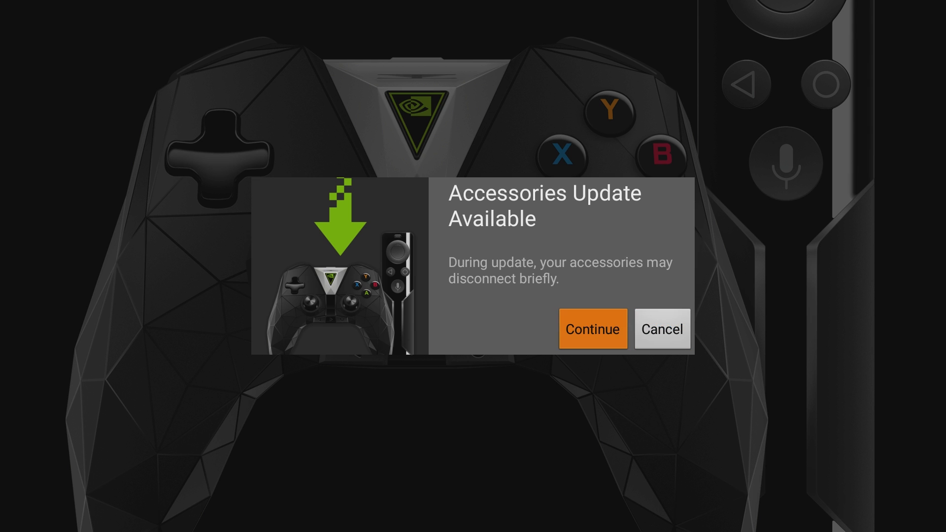
left_click(591, 329)
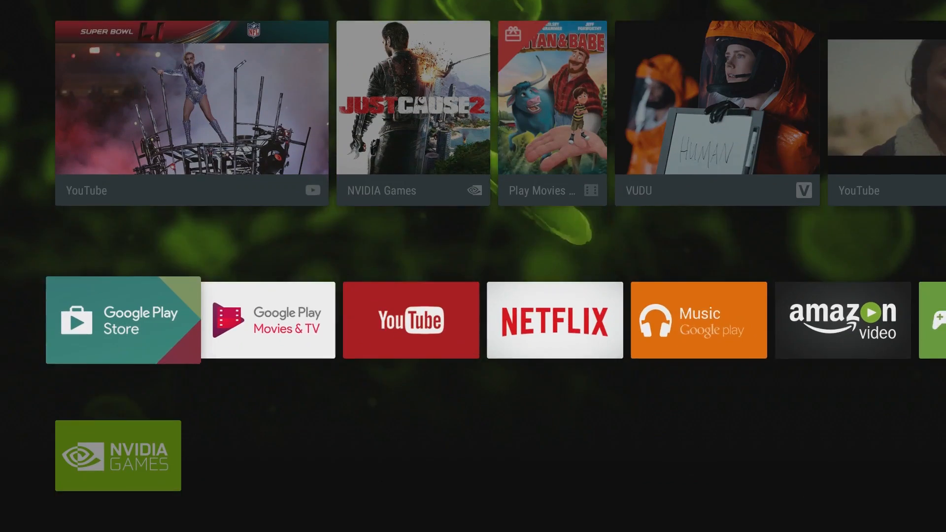
scroll("down", 3)
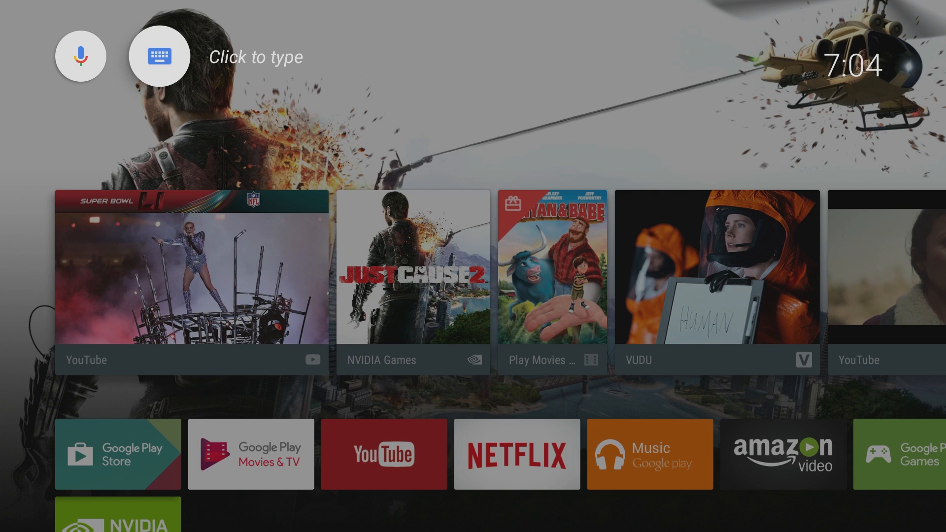
left_click(79, 56)
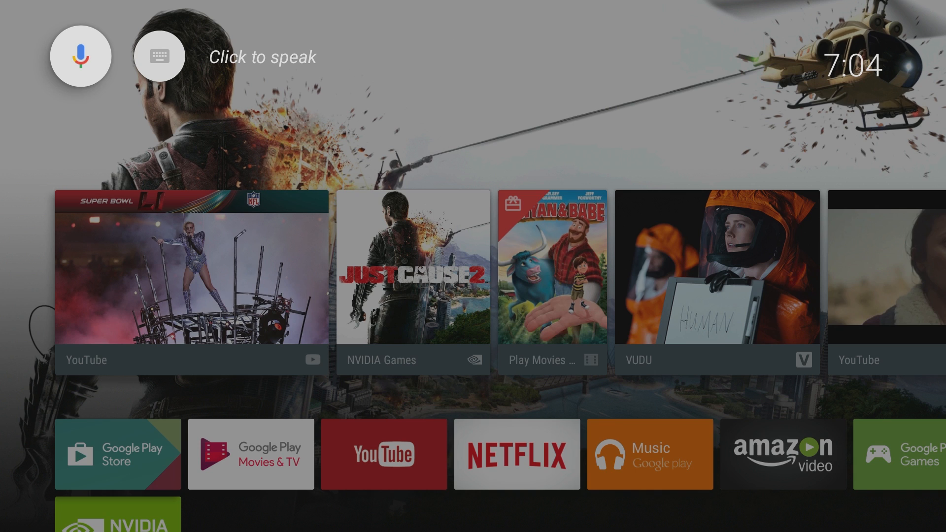
left_click(80, 55)
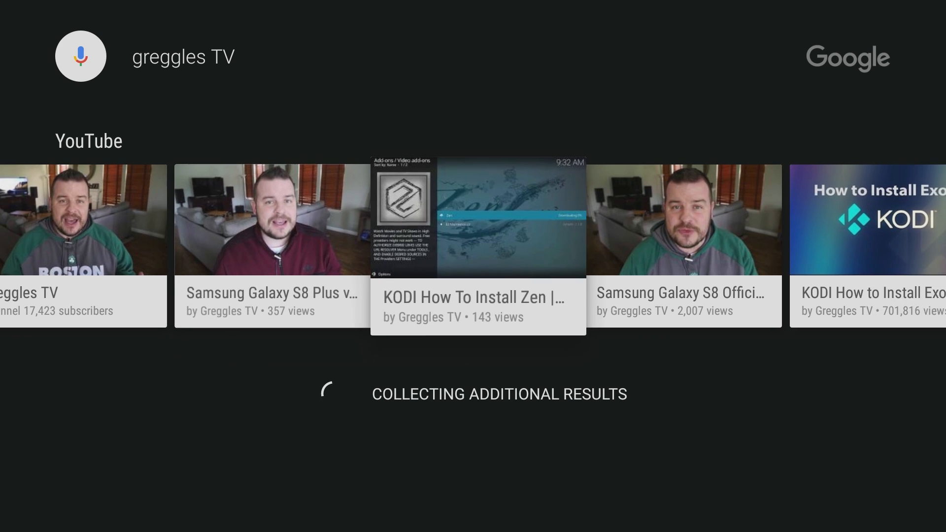
key("Back")
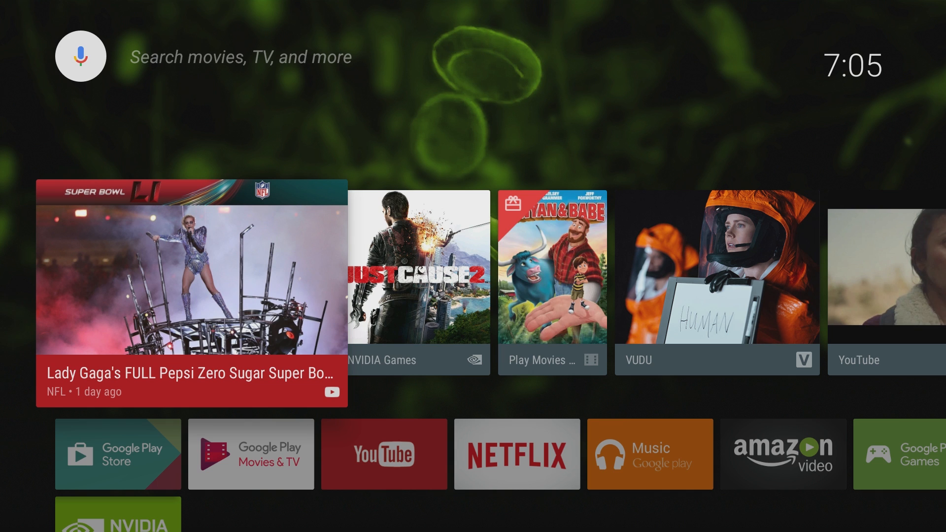
Scroll through the recommendation row and the Apps row toward the Google Play Store tile.
scroll("right", 3)
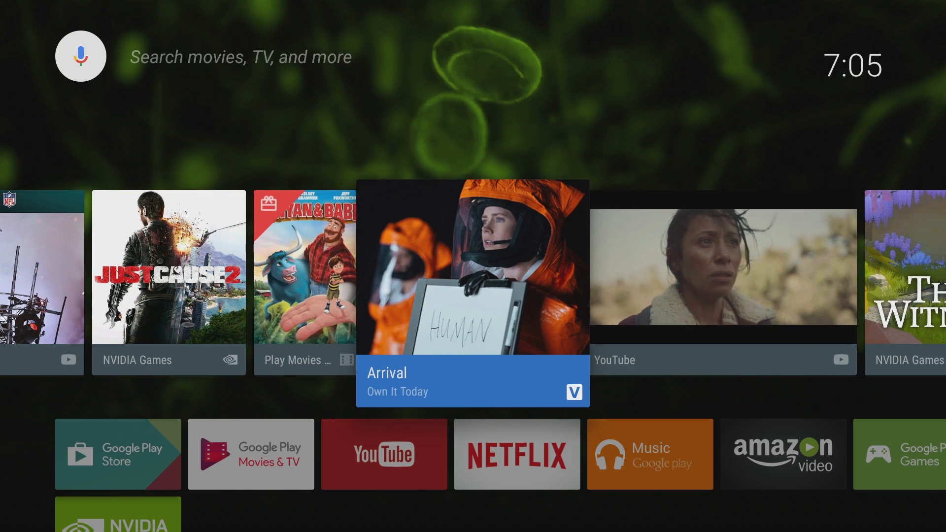
scroll("left", 3)
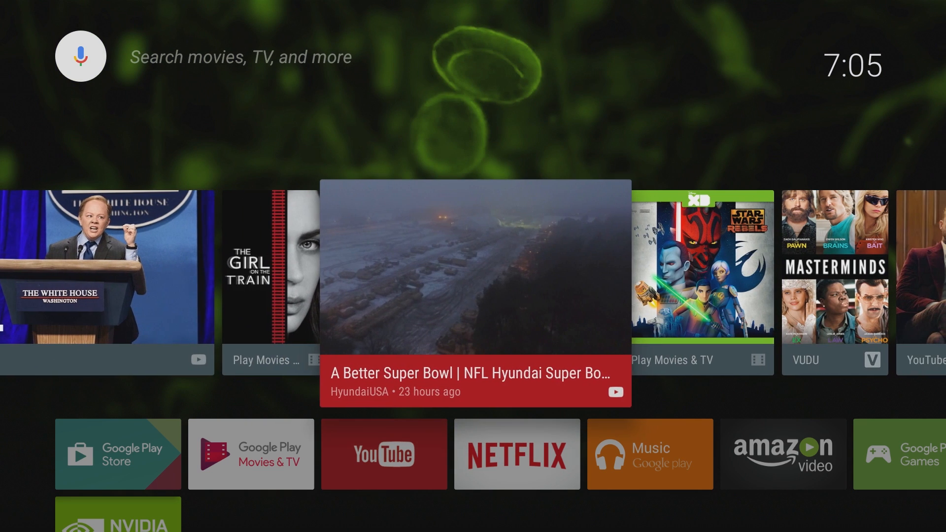
scroll("down", 3)
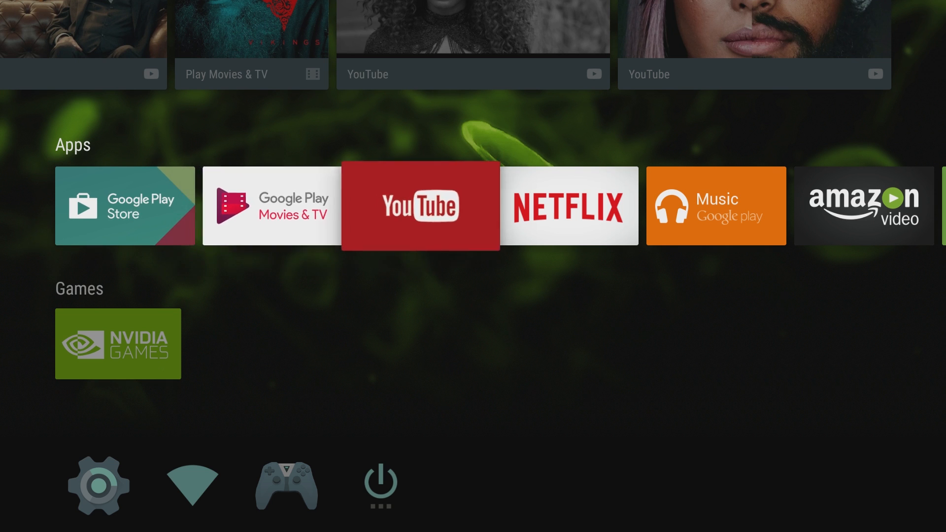
scroll("right", 3)
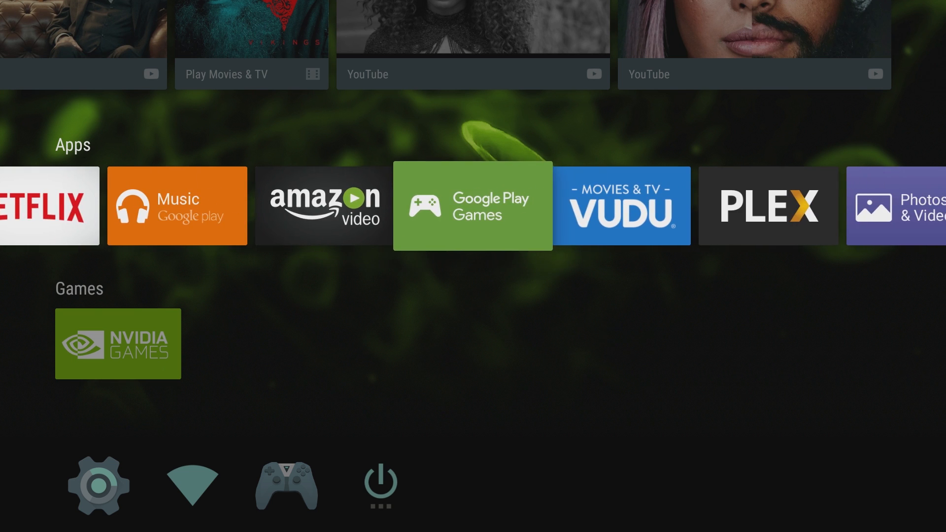
scroll("right", 3)
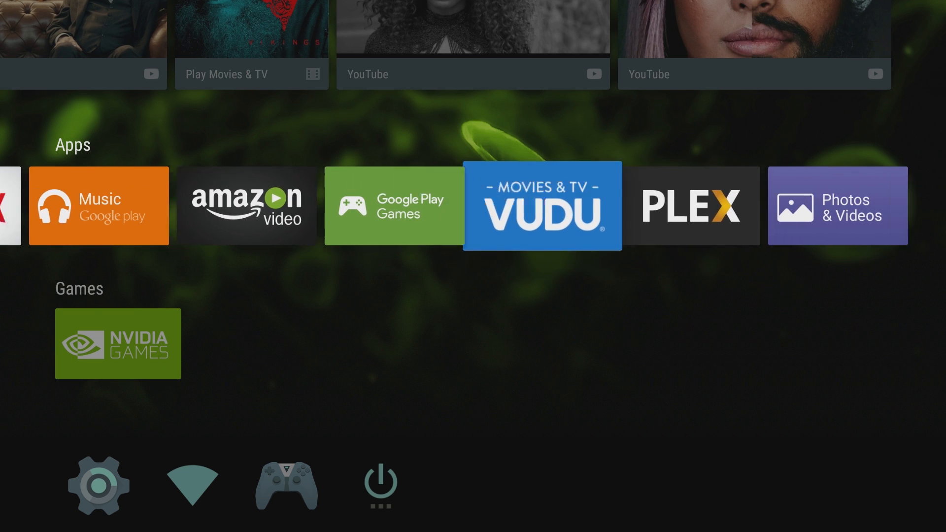
scroll("left", 3)
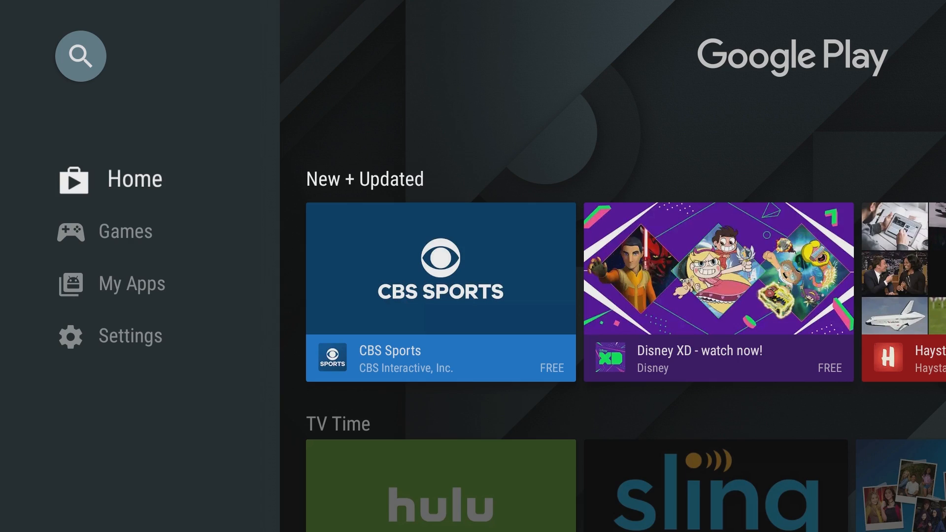
Install Sling TV from the TV Time row and return to the Play Store home.
scroll("down", 3)
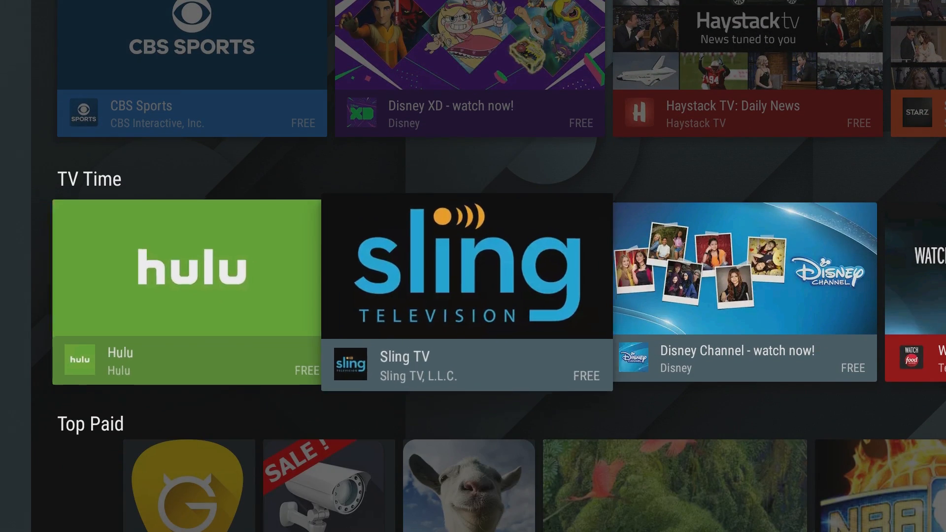
left_click(466, 265)
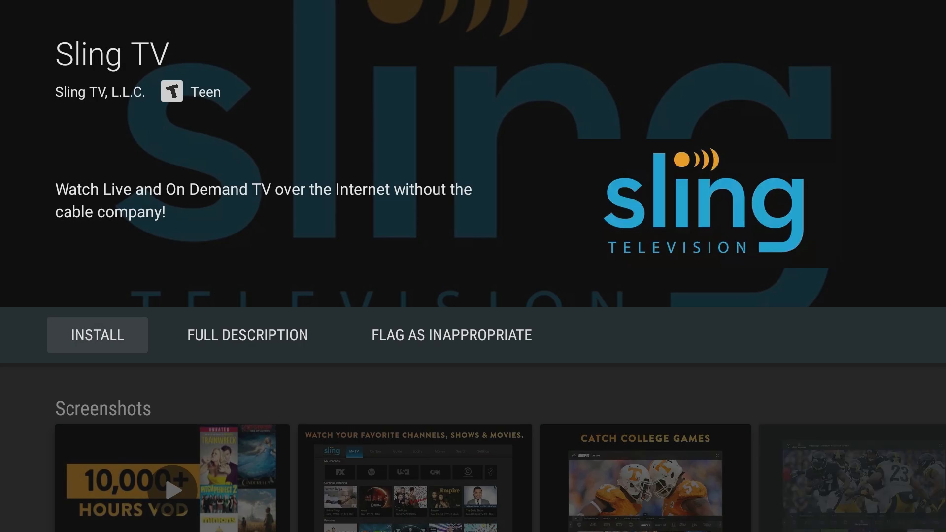
left_click(97, 335)
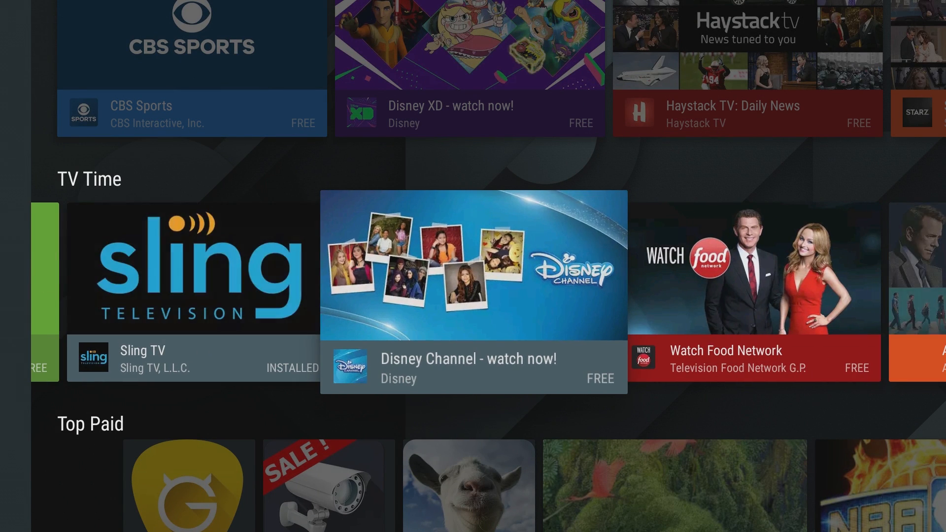
scroll("left", 3)
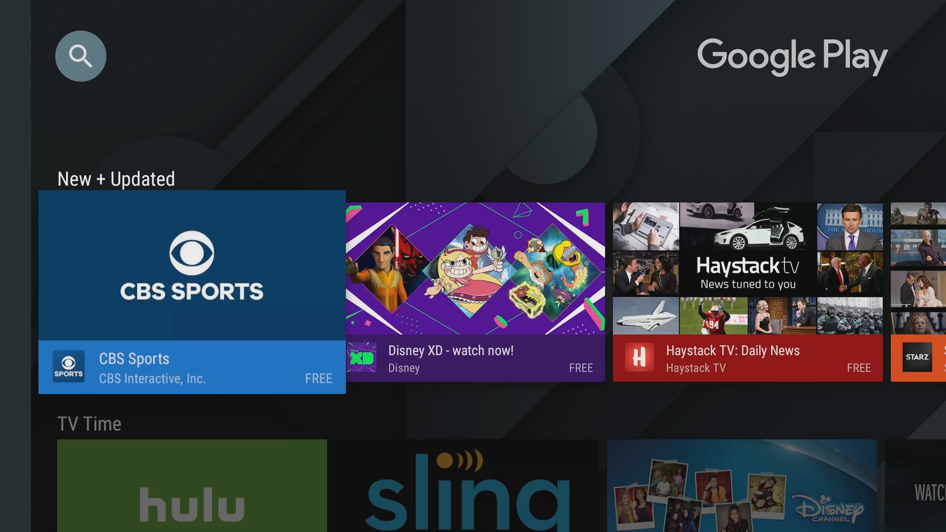
Search the Play Store for Kodi, install it and accept its requested permissions.
left_click(80, 55)
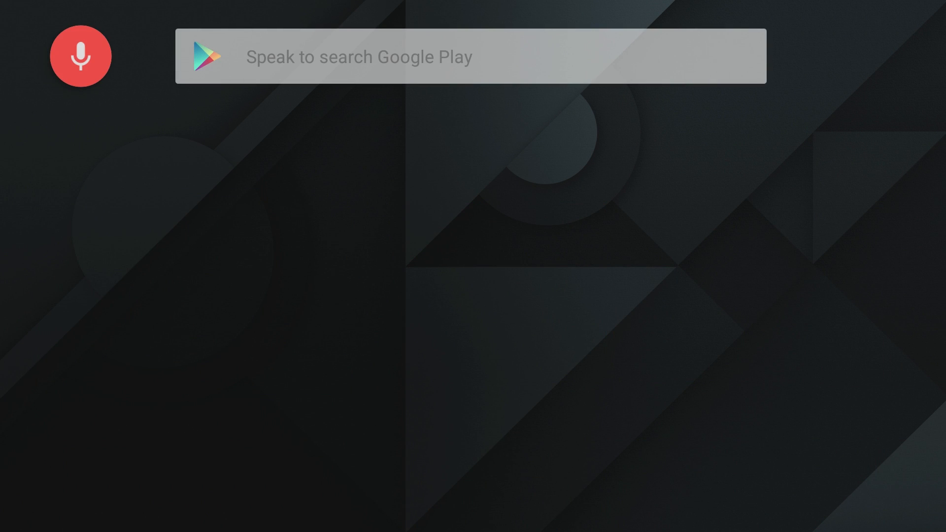
type("Kodi")
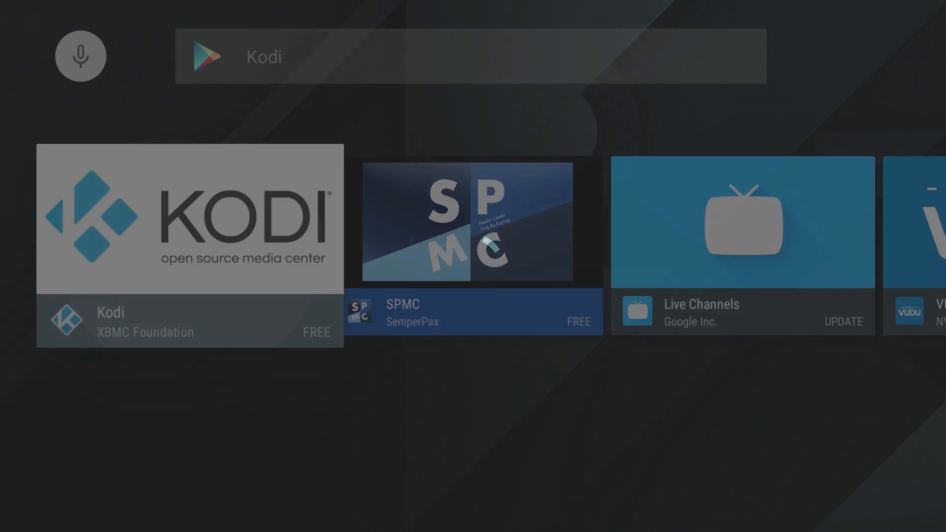
left_click(189, 219)
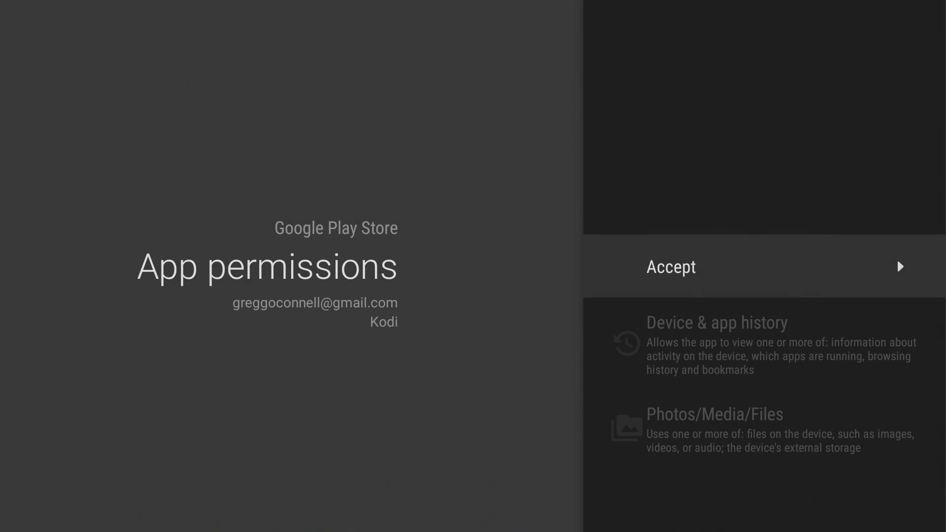
left_click(670, 267)
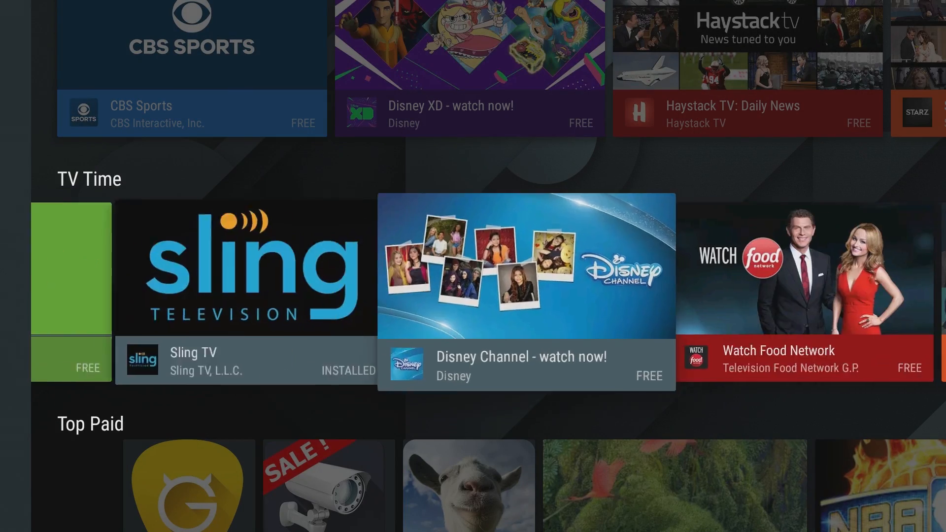
Browse the TV Time and Featured Games rows, visiting Viki's page, then exit to the home screen.
scroll("right", 3)
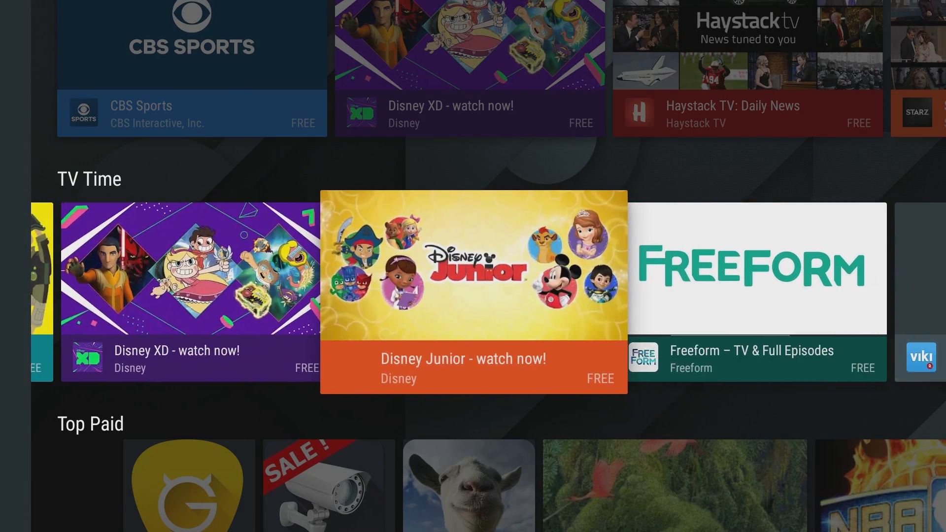
scroll("right", 3)
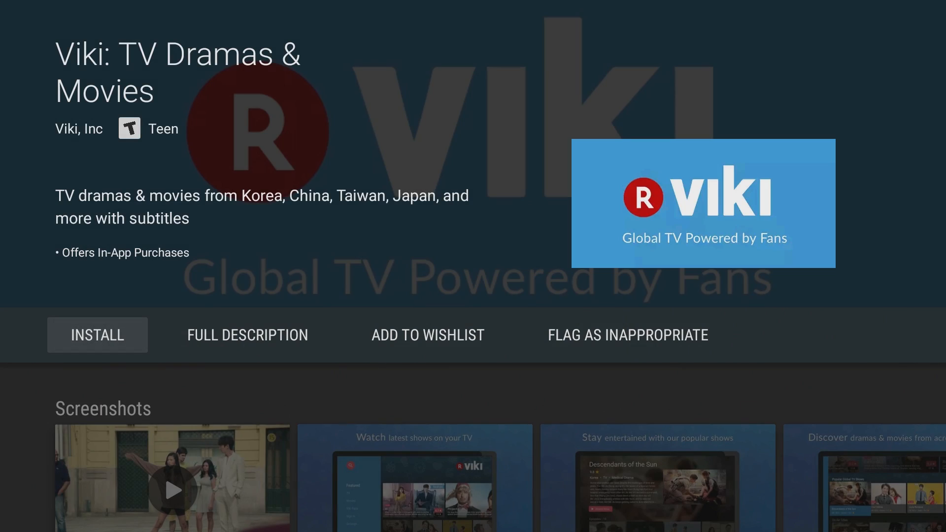
left_click(97, 335)
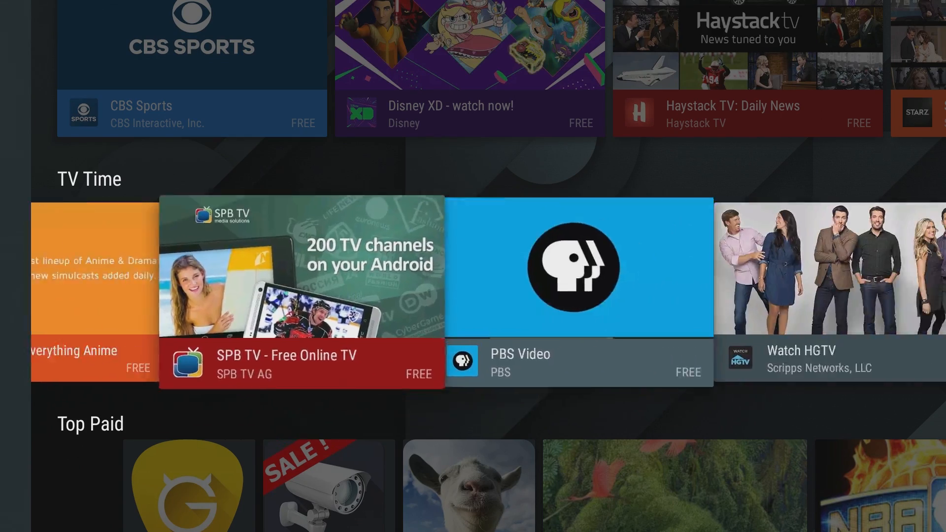
scroll("right", 3)
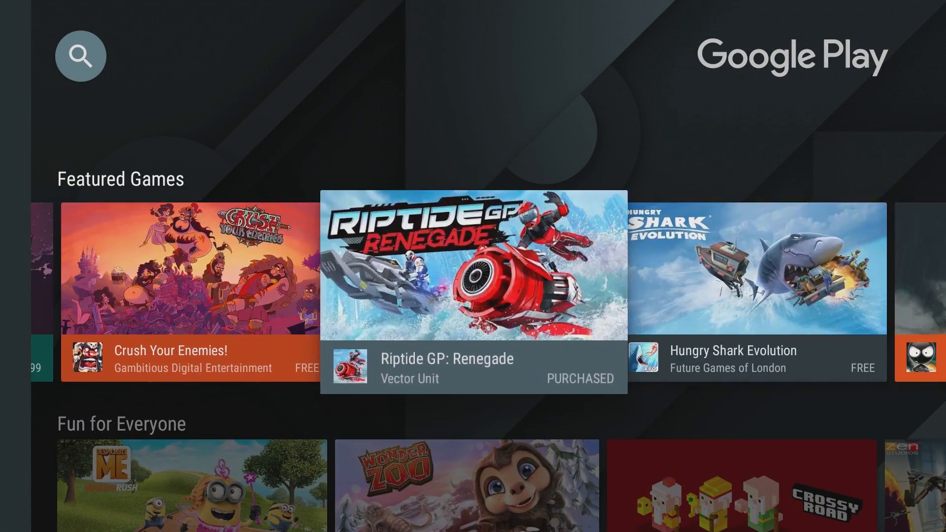
scroll("right", 3)
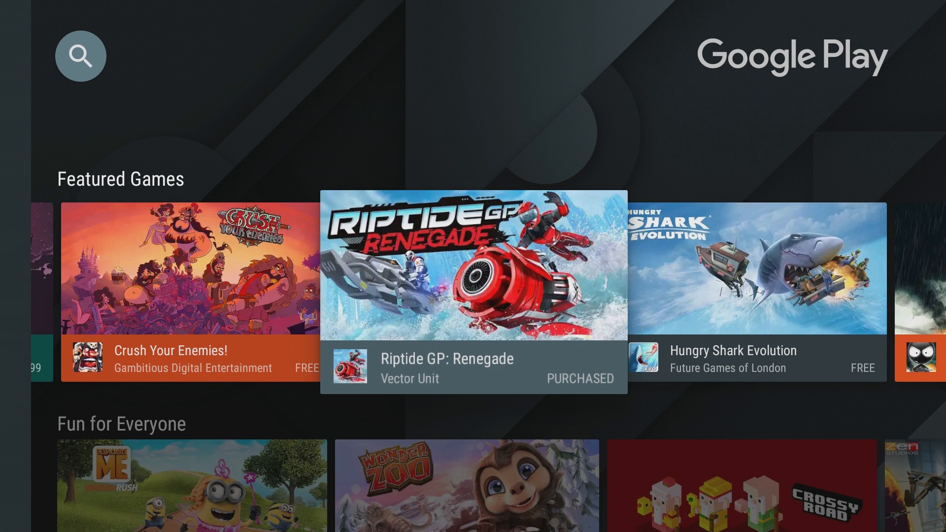
left_click(80, 55)
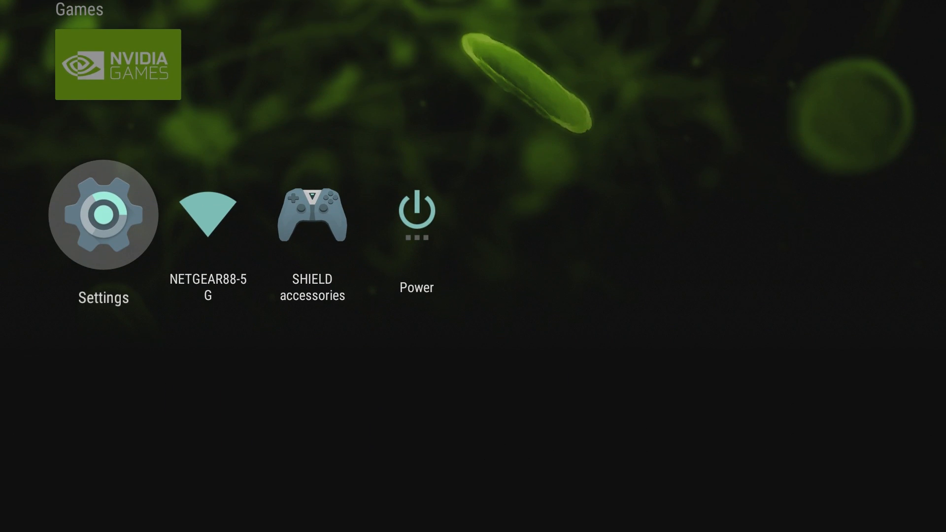
Open device Settings and look over the Storage & reset page.
left_click(103, 213)
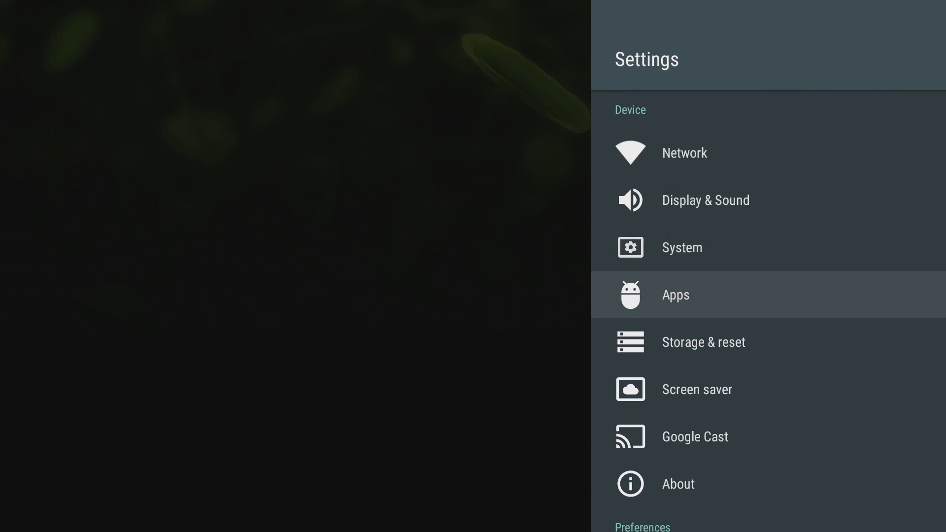
left_click(703, 342)
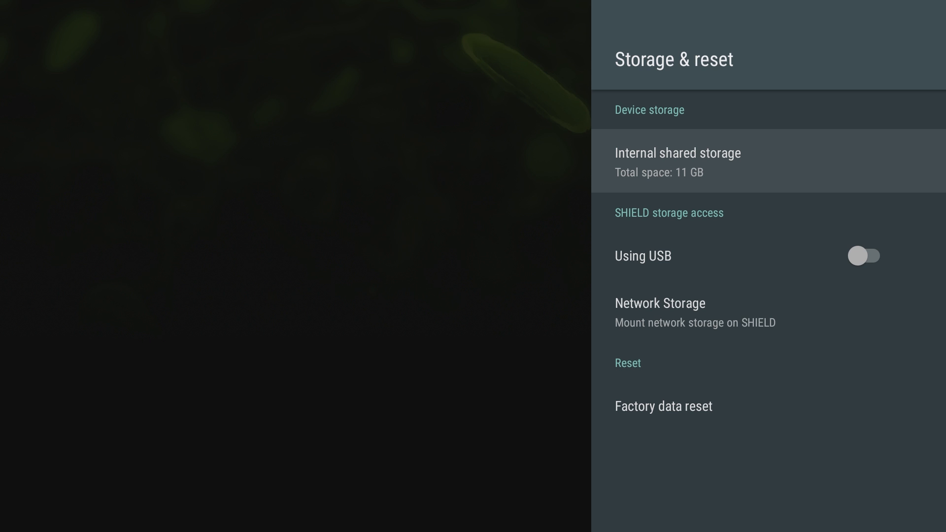
left_click(862, 255)
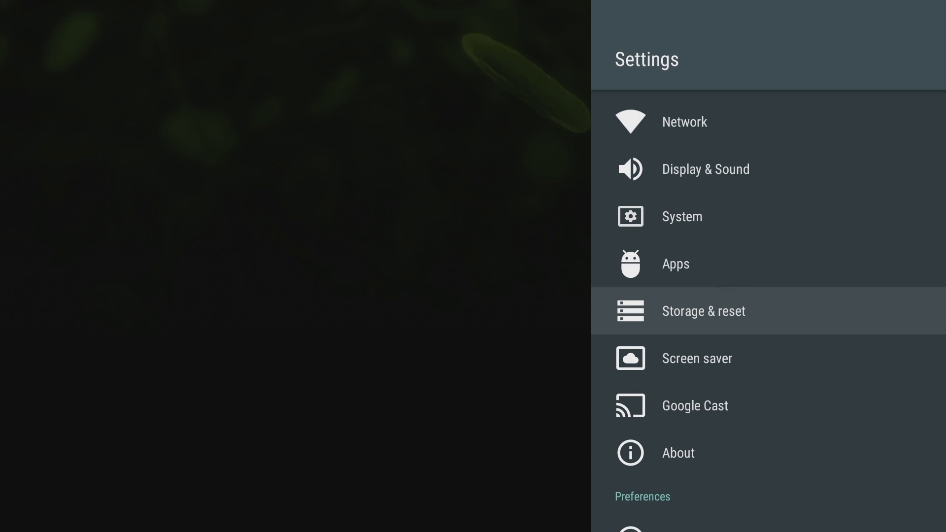
Revisit Storage & reset and leave Using USB storage access switched off.
left_click(702, 310)
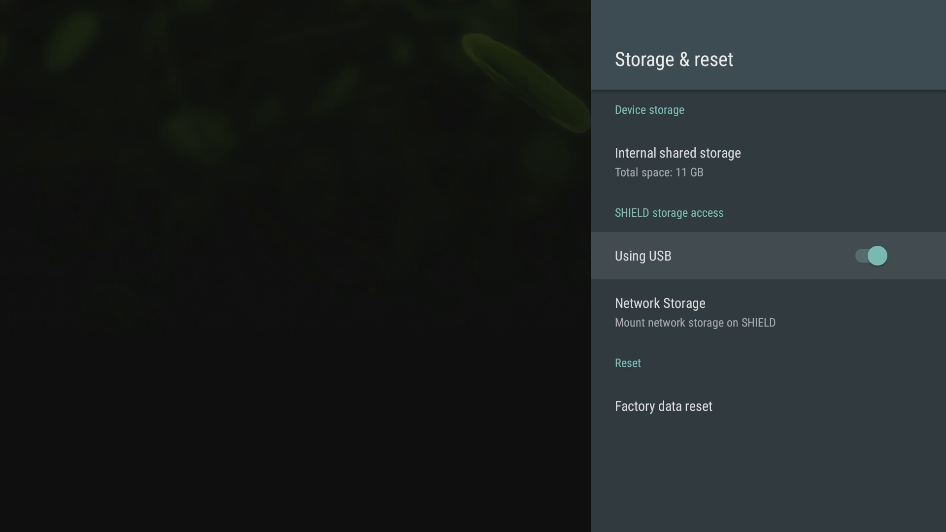
left_click(869, 255)
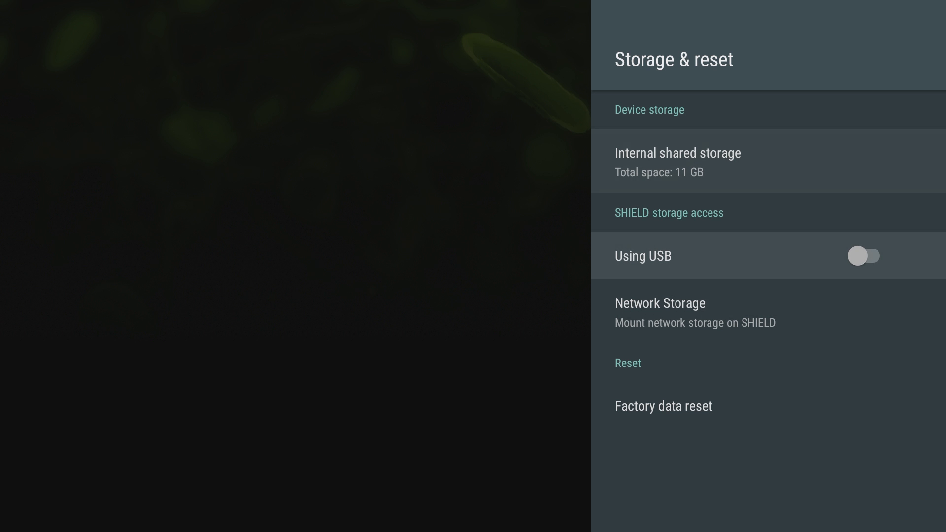
mouse_move(642, 256)
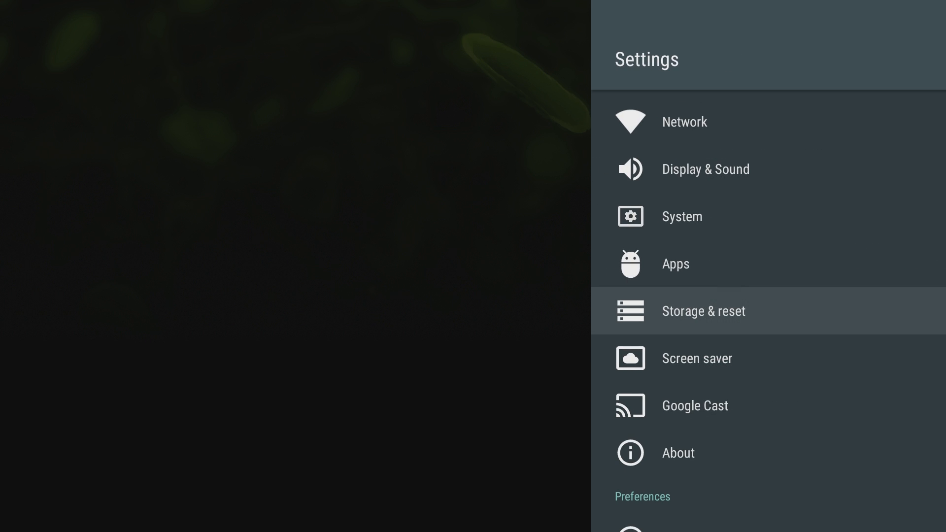
left_click(696, 358)
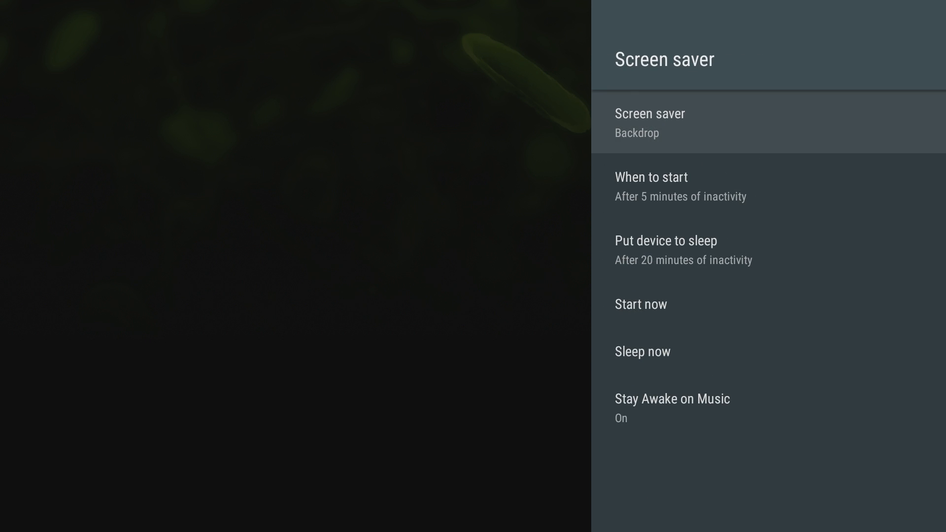
left_click(649, 122)
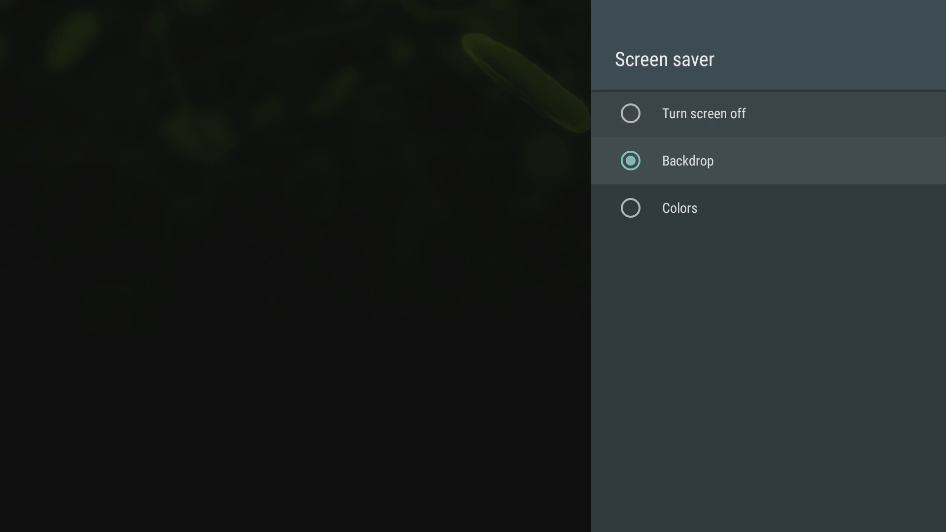
left_click(686, 161)
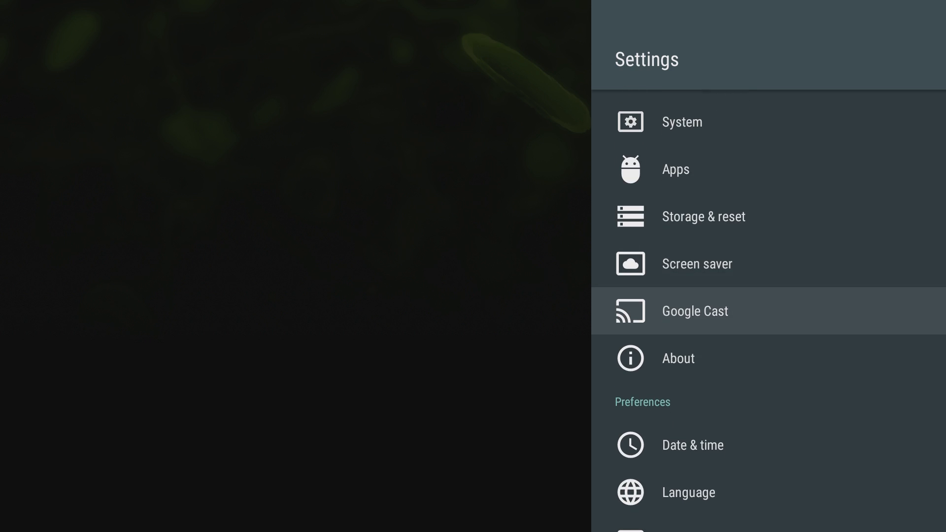
left_click(694, 311)
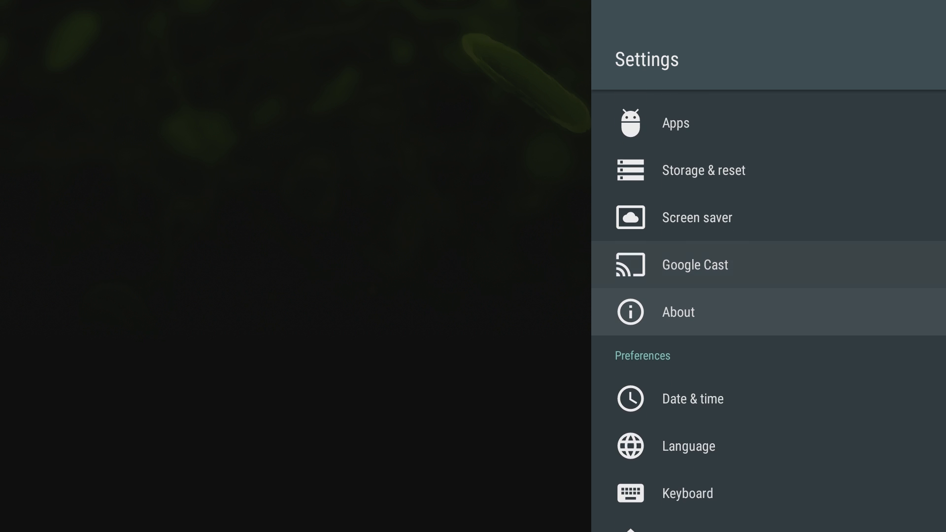
Check About's System upgrade options, then scroll down to model P2897 and version 7.0.
left_click(677, 312)
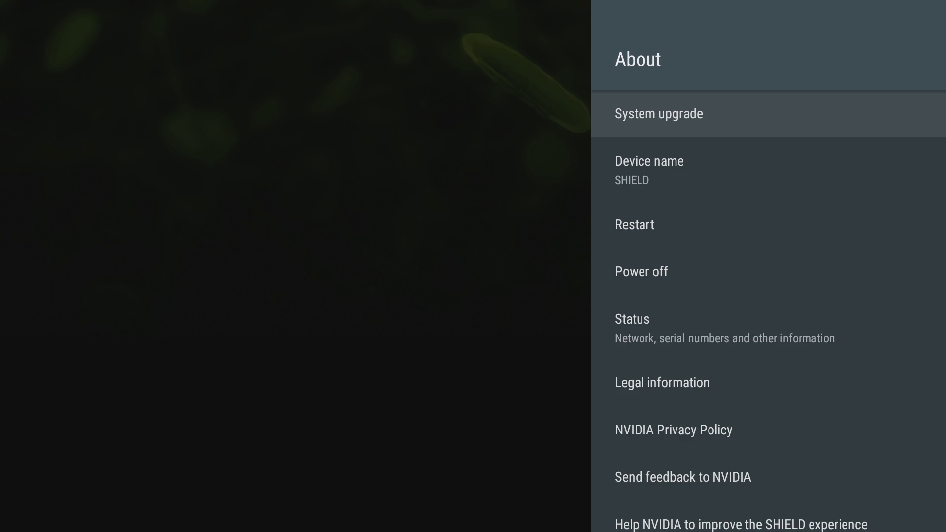
left_click(657, 114)
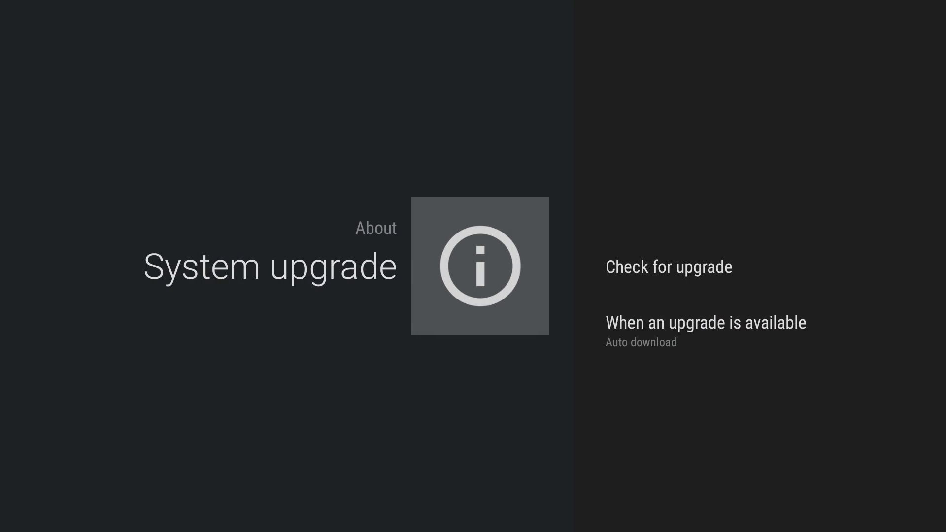
left_click(668, 267)
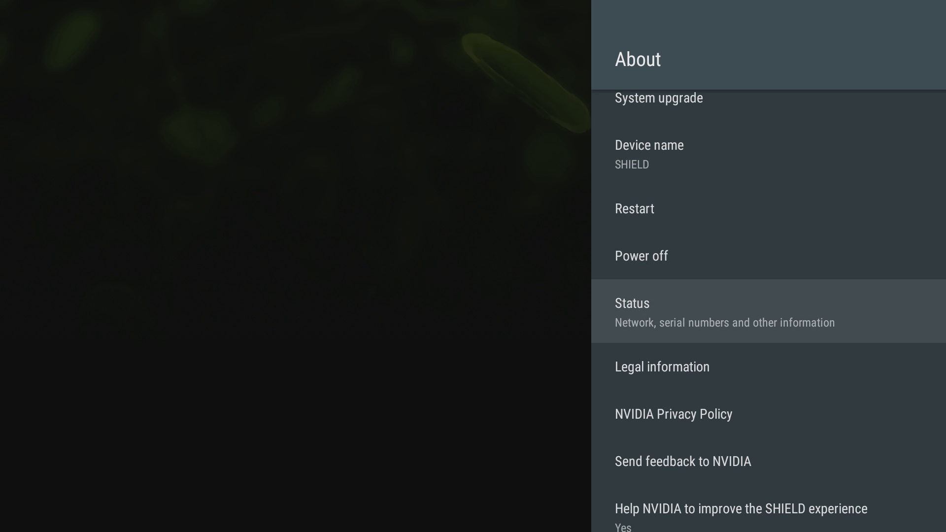
scroll("down", 3)
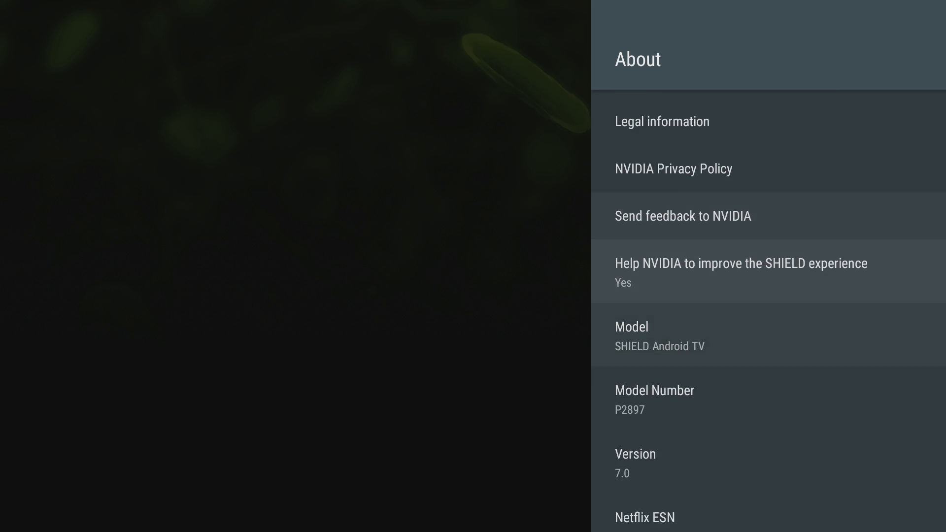
scroll("down", 3)
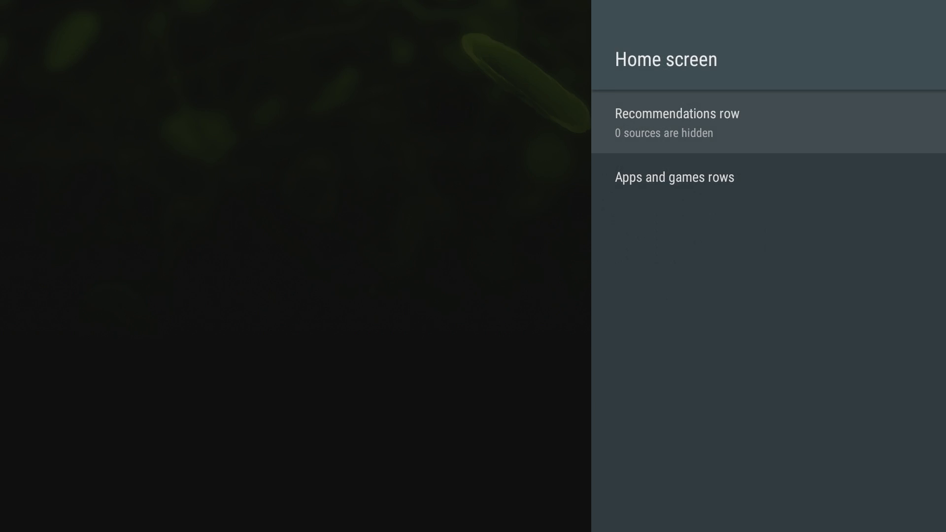
Review the Recommendations row sources, leaving all toggles on.
left_click(676, 122)
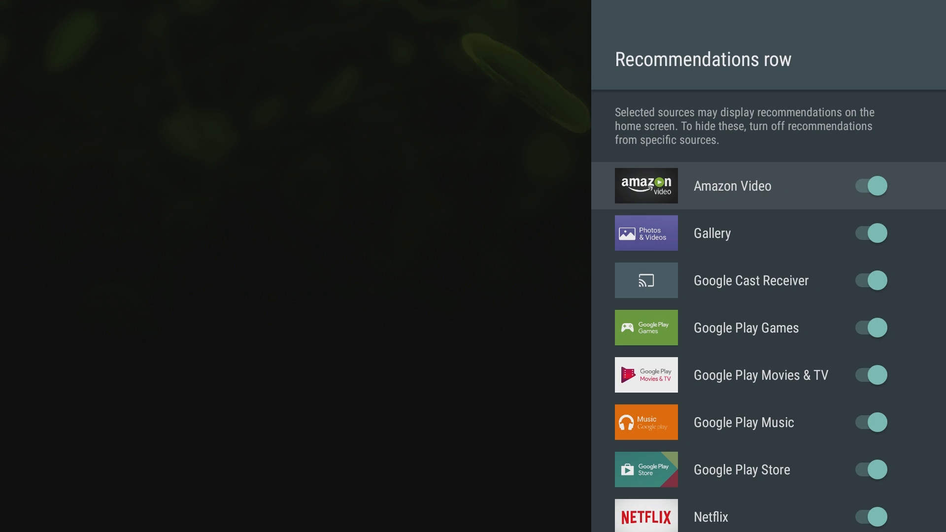
scroll("down", 3)
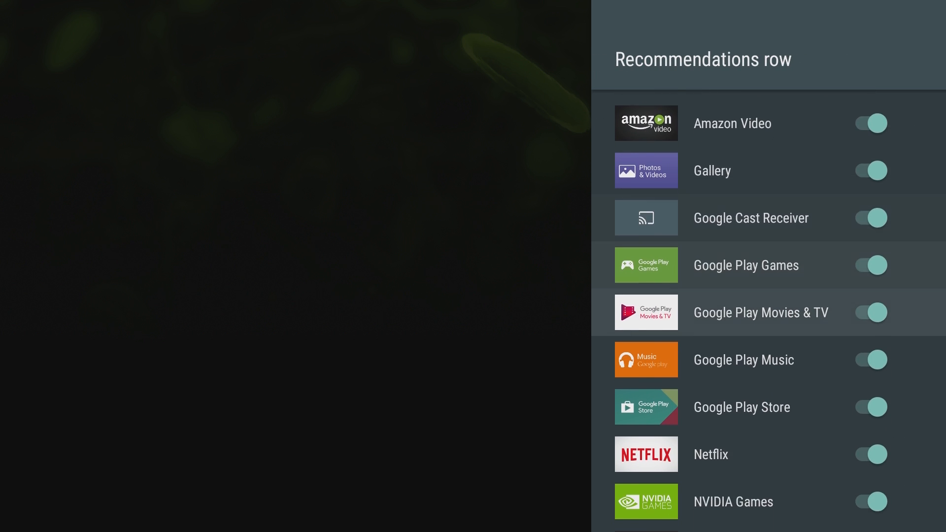
scroll("down", 3)
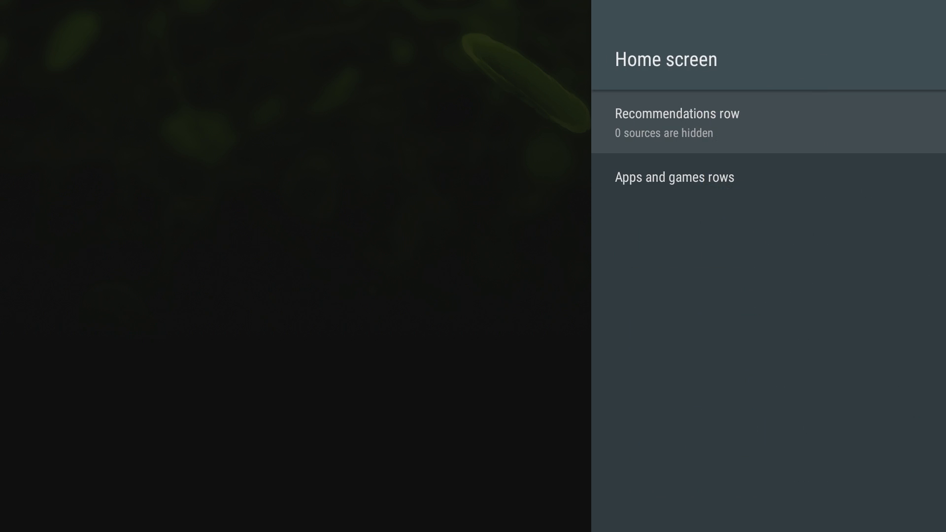
Check the Apps and games rows sorting and return to the main Settings list.
left_click(674, 177)
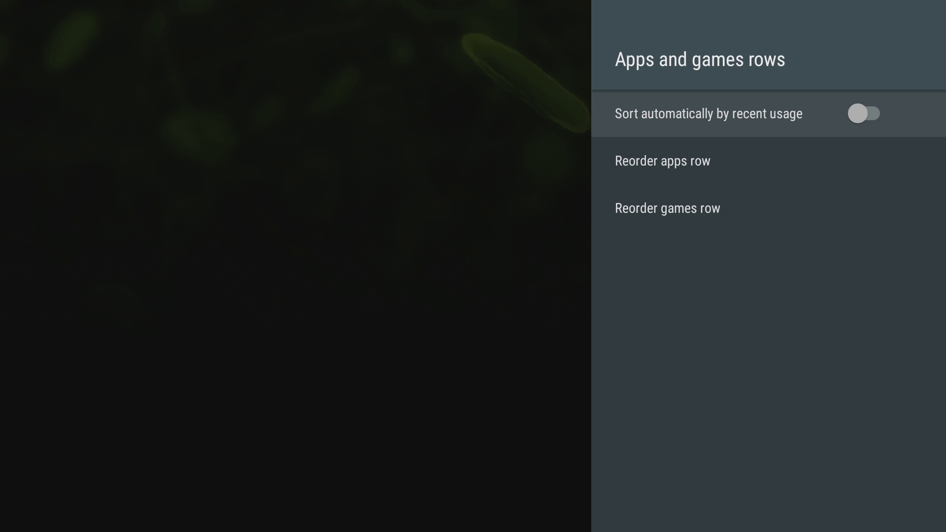
left_click(864, 114)
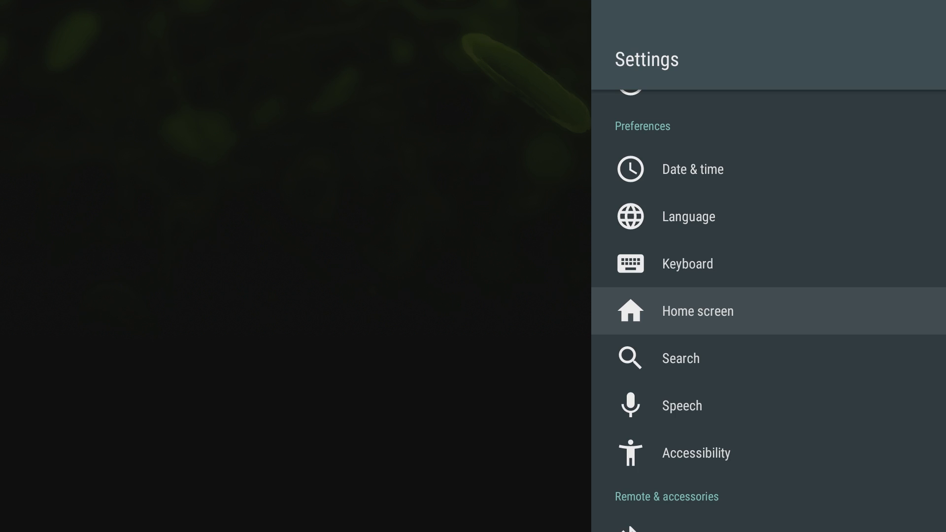
scroll("down", 3)
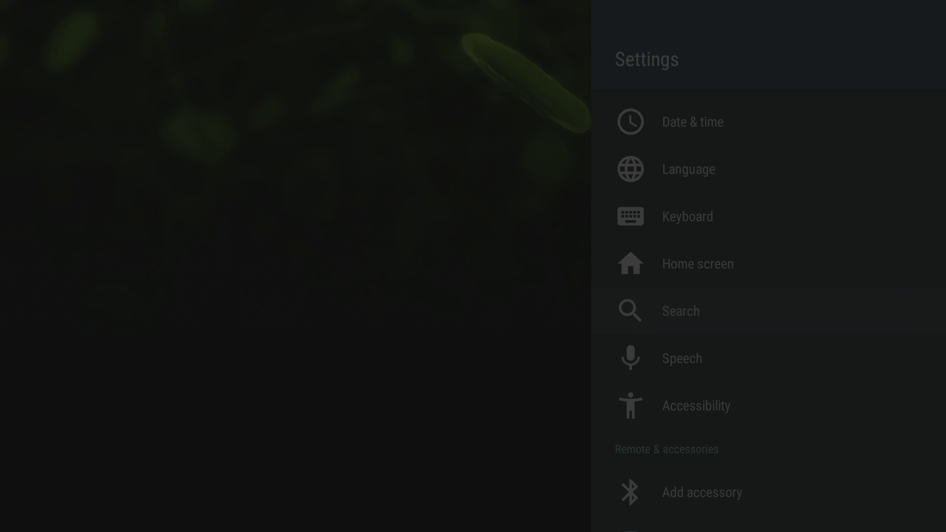
In Search settings switch the temperature unit to Fahrenheit and review the searchable apps list.
left_click(681, 311)
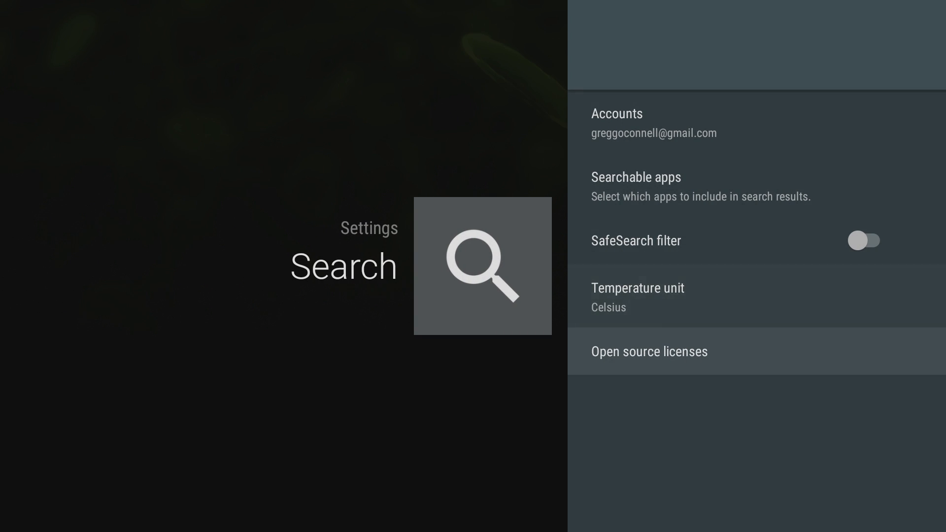
left_click(638, 297)
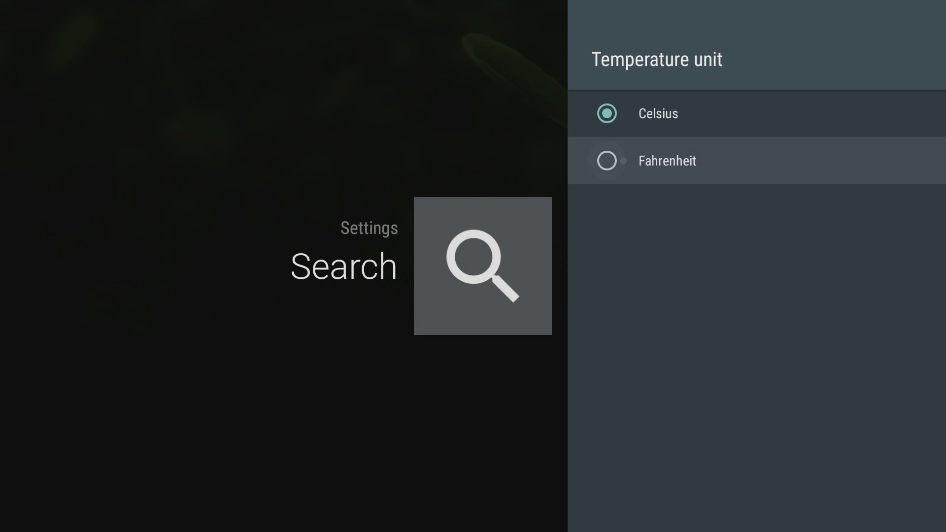
left_click(665, 161)
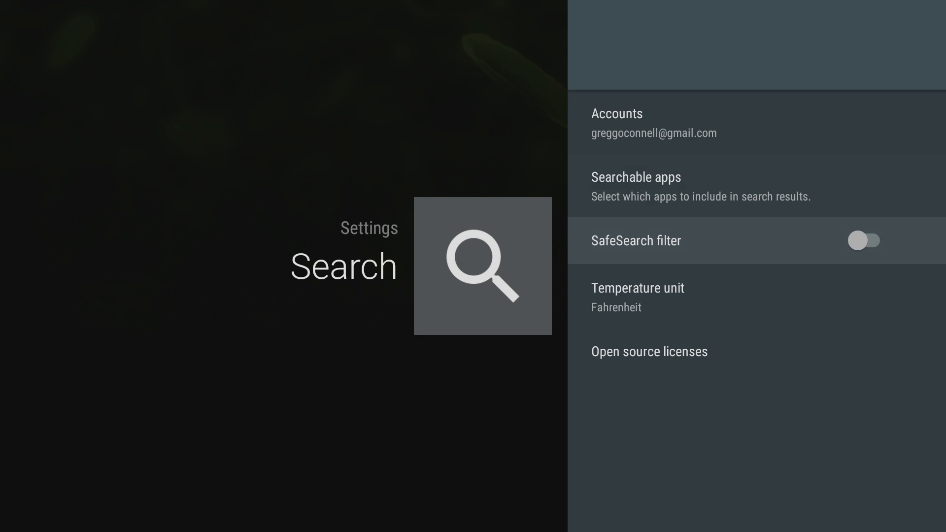
left_click(635, 176)
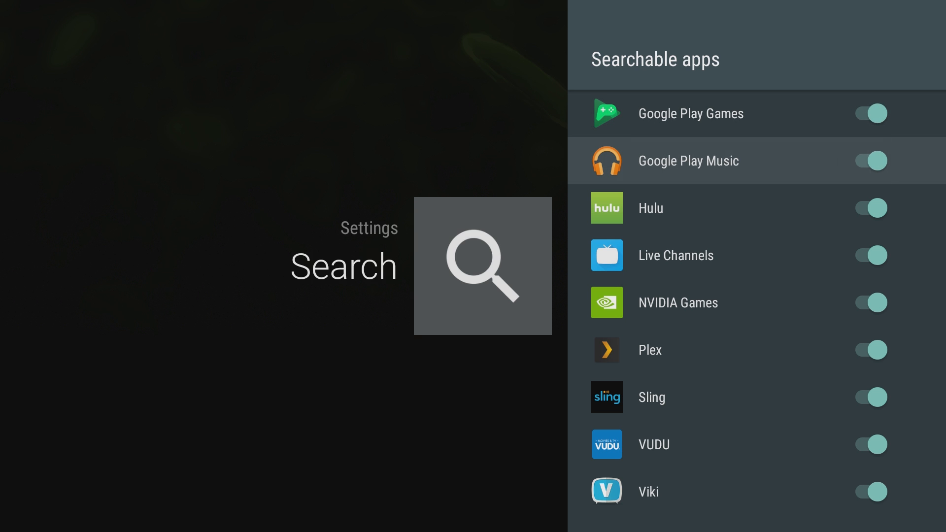
scroll("down", 3)
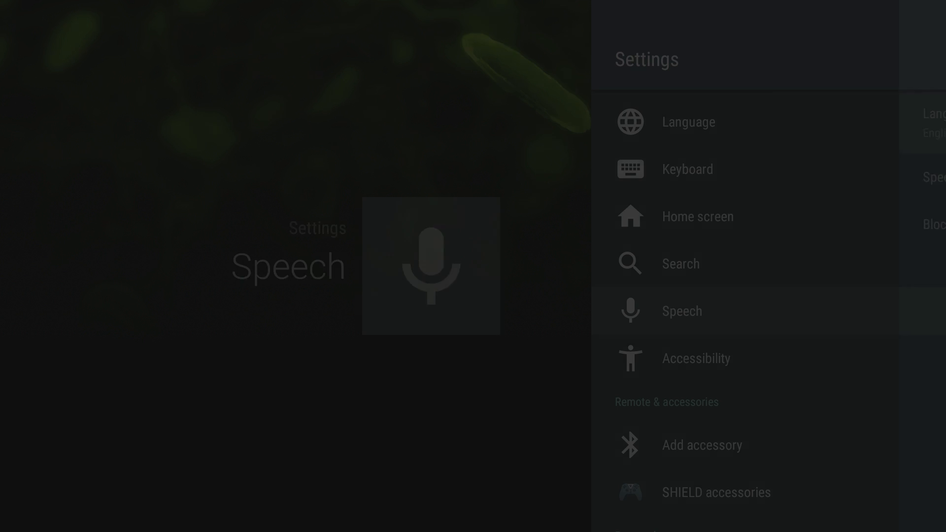
left_click(681, 310)
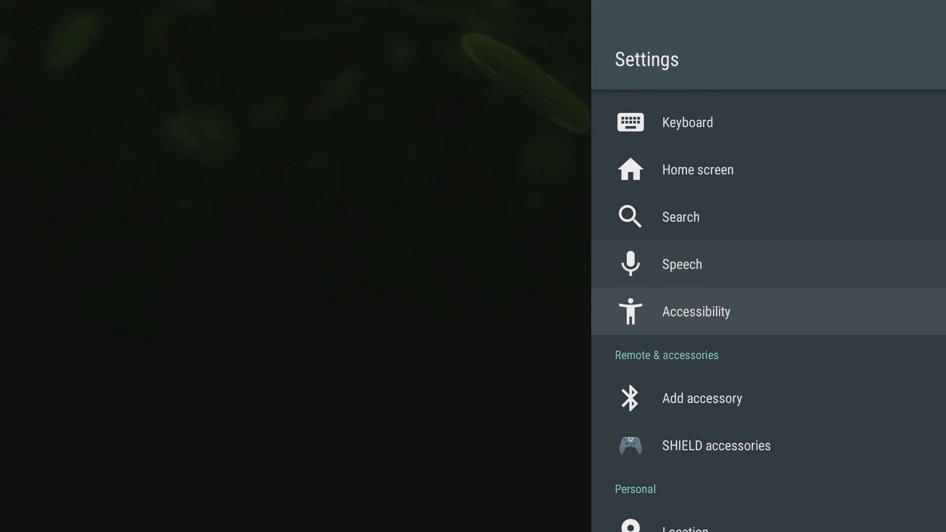
Pass the accessory and personal settings, check Location status, then open the installed Apps list.
left_click(695, 311)
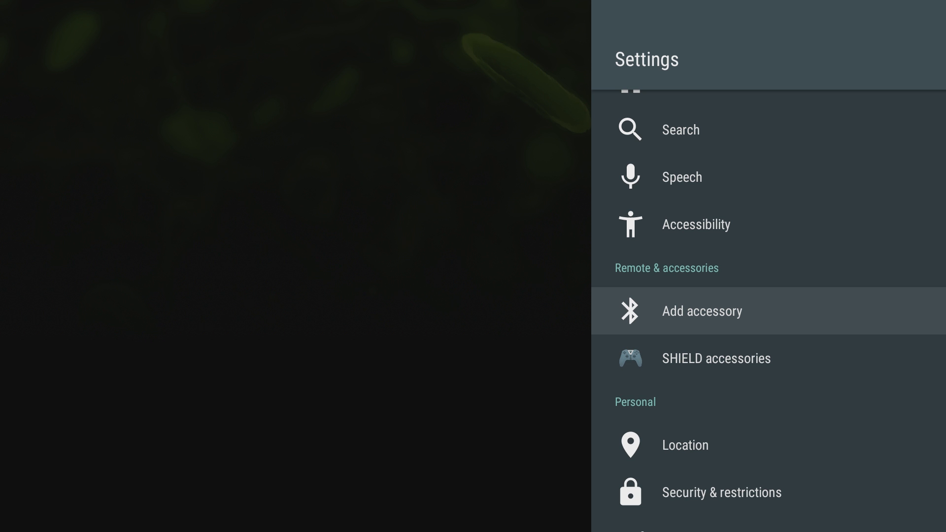
scroll("down", 3)
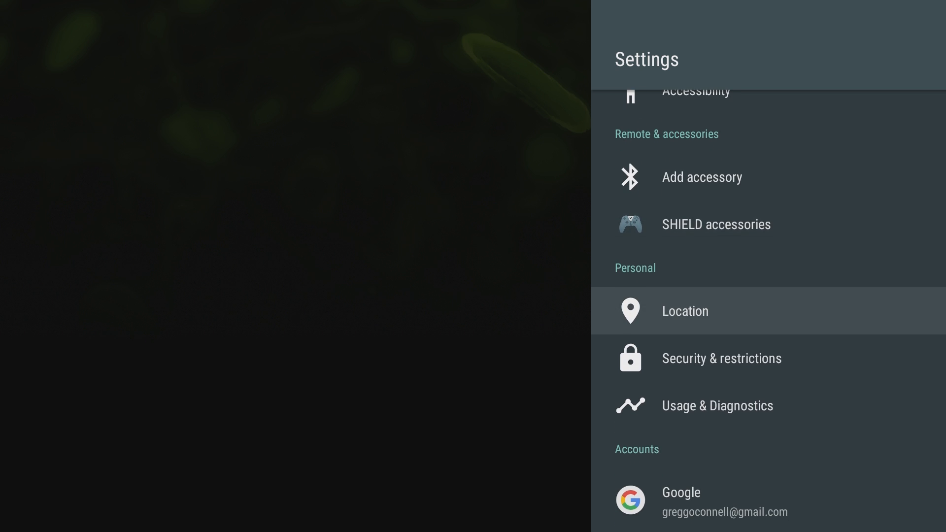
left_click(684, 310)
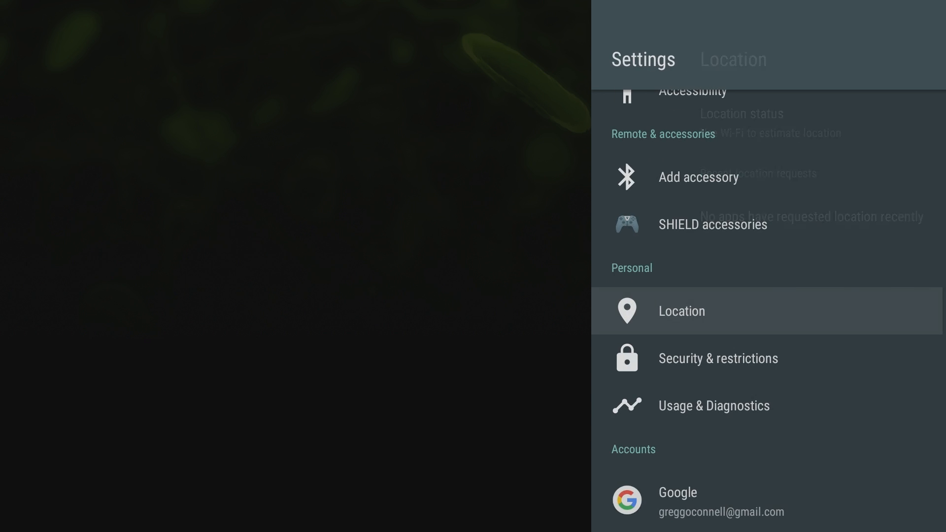
left_click(718, 358)
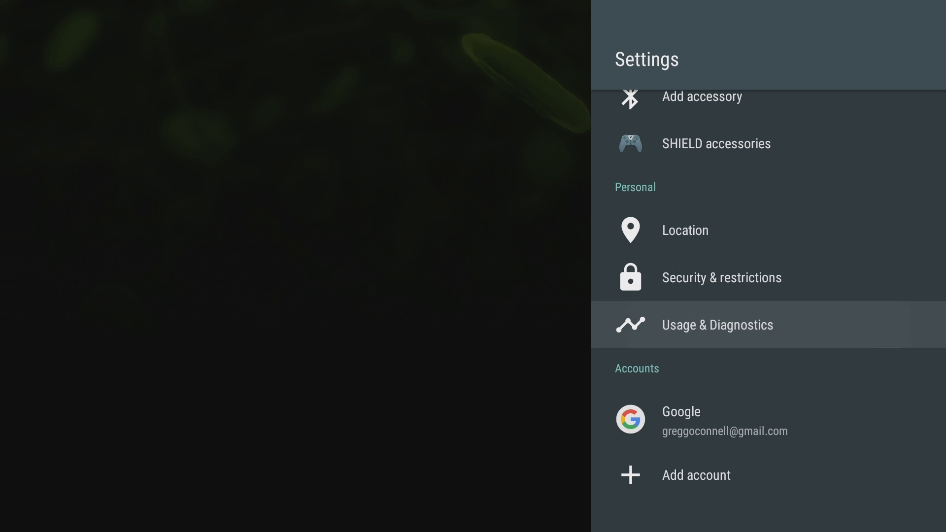
left_click(716, 324)
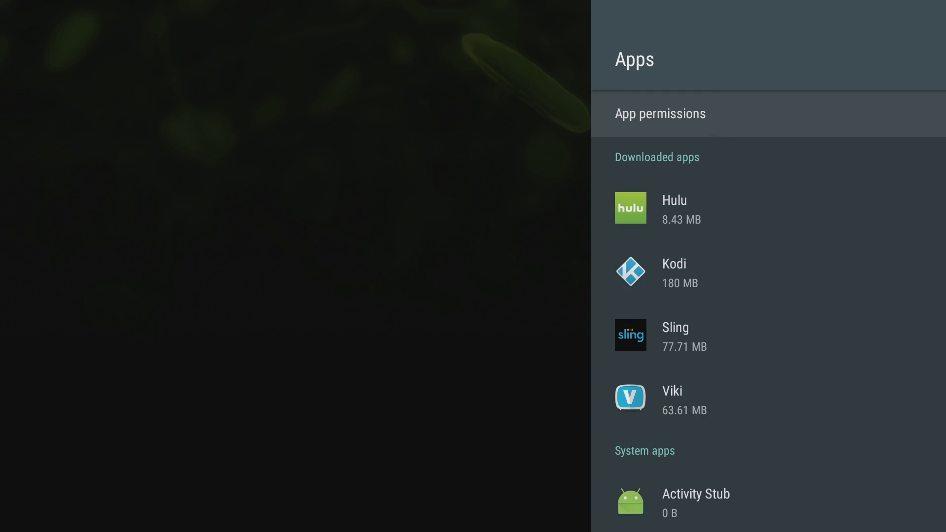
Scroll through Android System WebView's app details before heading to the System settings.
scroll("down", 3)
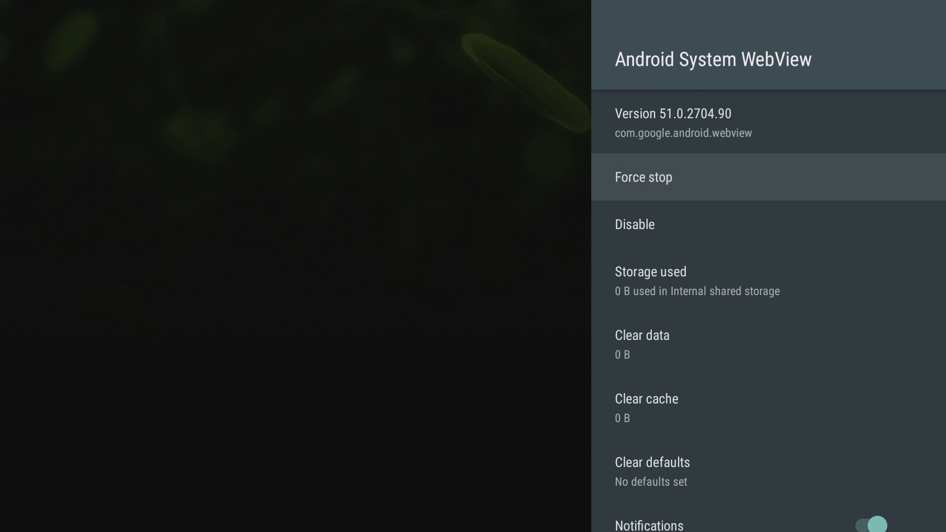
scroll("down", 3)
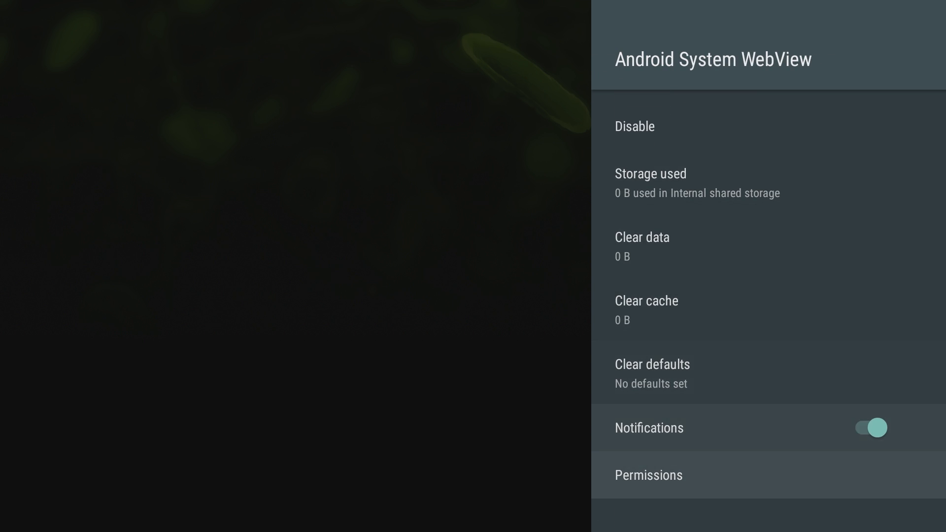
scroll("down", 3)
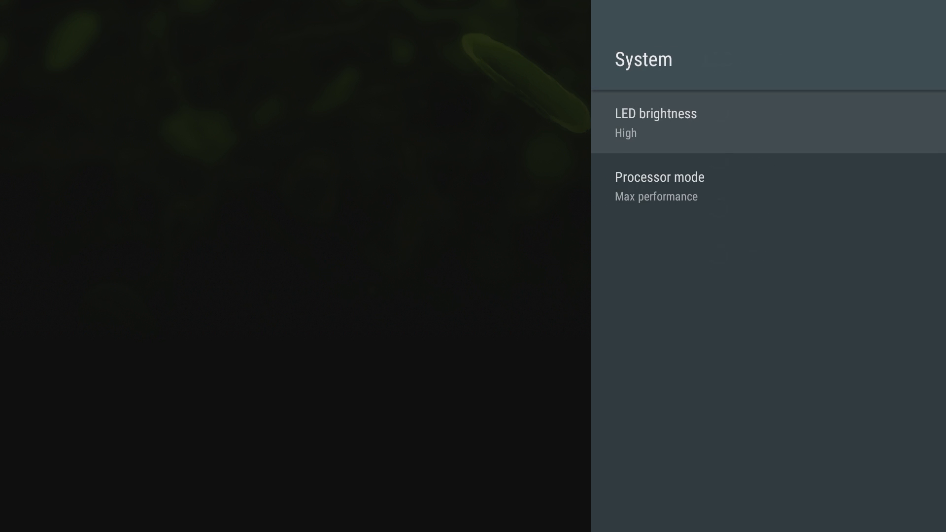
Leave the system options and bring up Display & Sound, showing 1080p 59.940Hz and CEC power control.
left_click(659, 186)
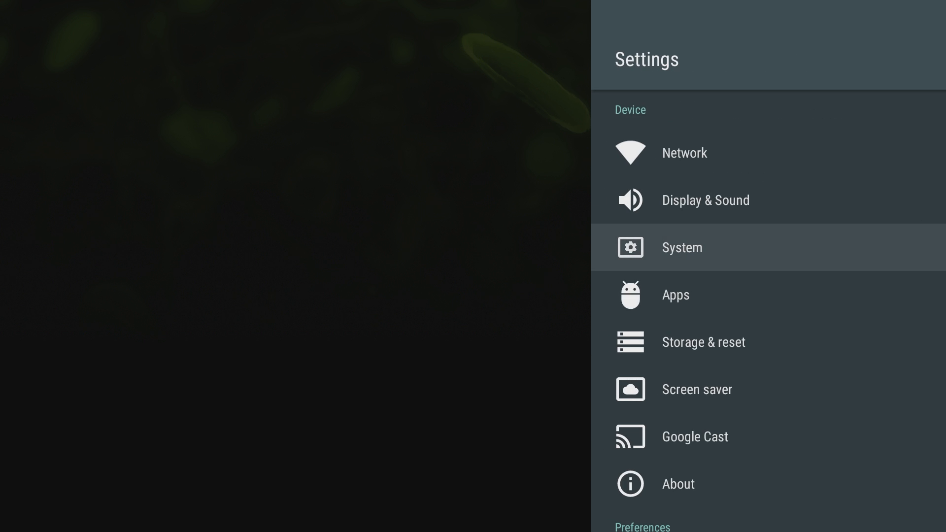
left_click(705, 200)
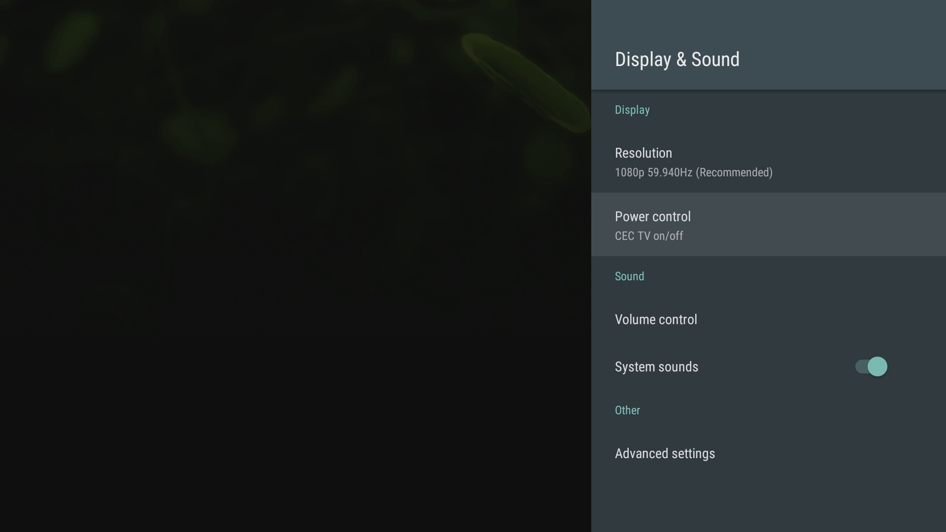
Review Advanced display and audio settings (HDMI 5.1 Audio off), then pick an app tile to rearrange.
left_click(655, 319)
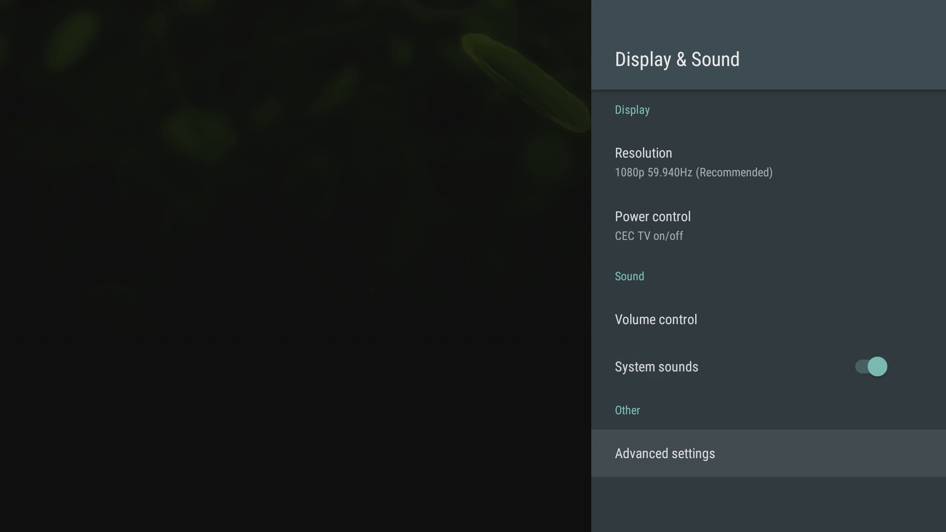
left_click(664, 453)
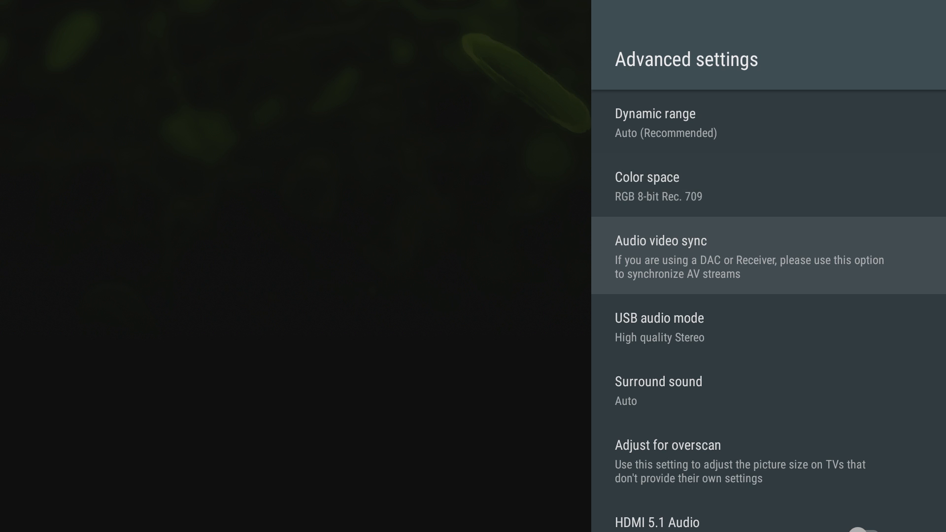
scroll("down", 3)
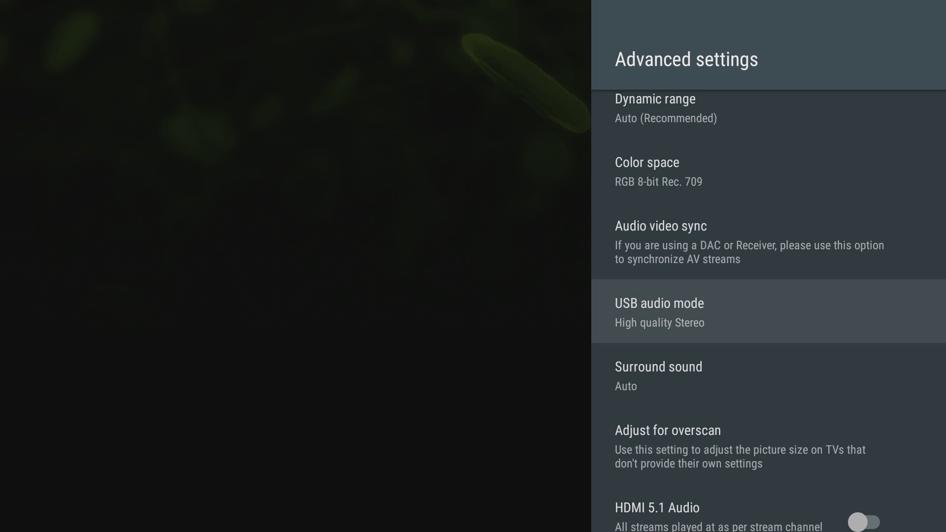
scroll("down", 3)
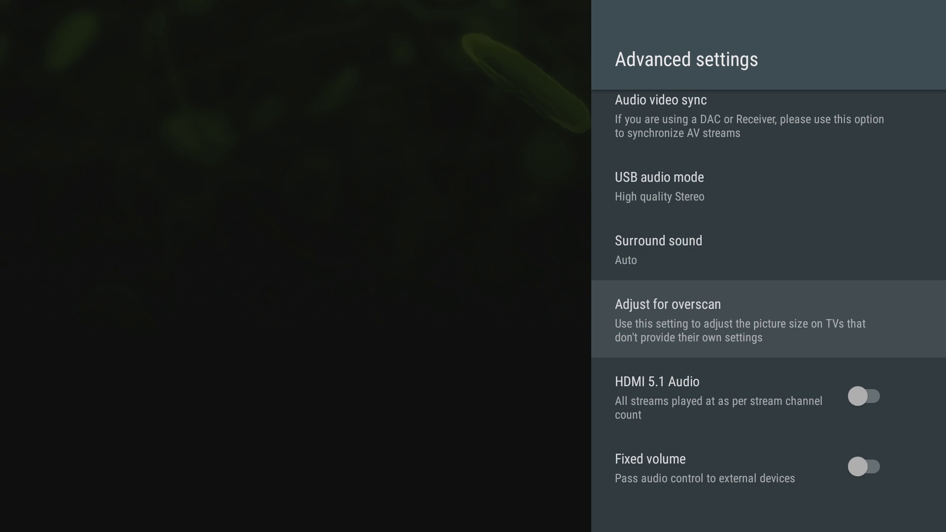
left_click(668, 304)
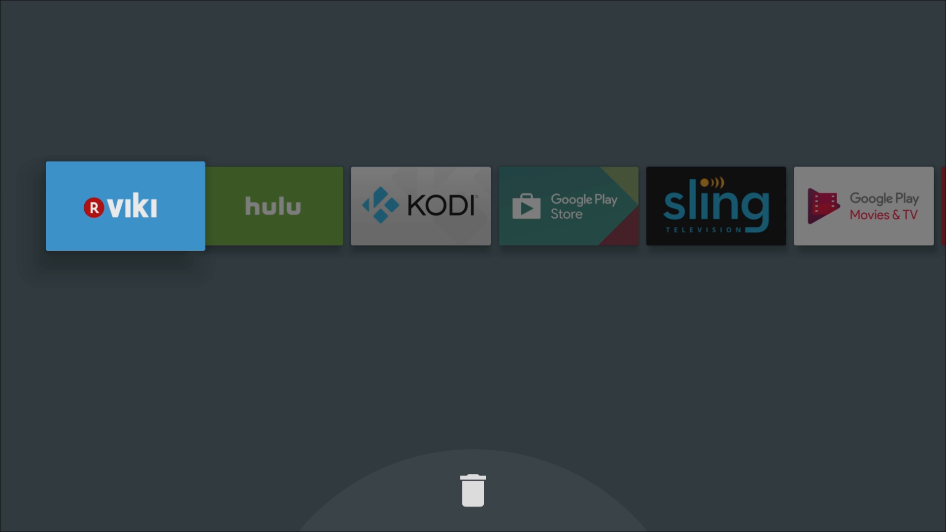
Move Hulu after Google Play Store in the Apps row, then launch NVIDIA Games from the Games row.
left_click_drag(125, 206, 472, 409)
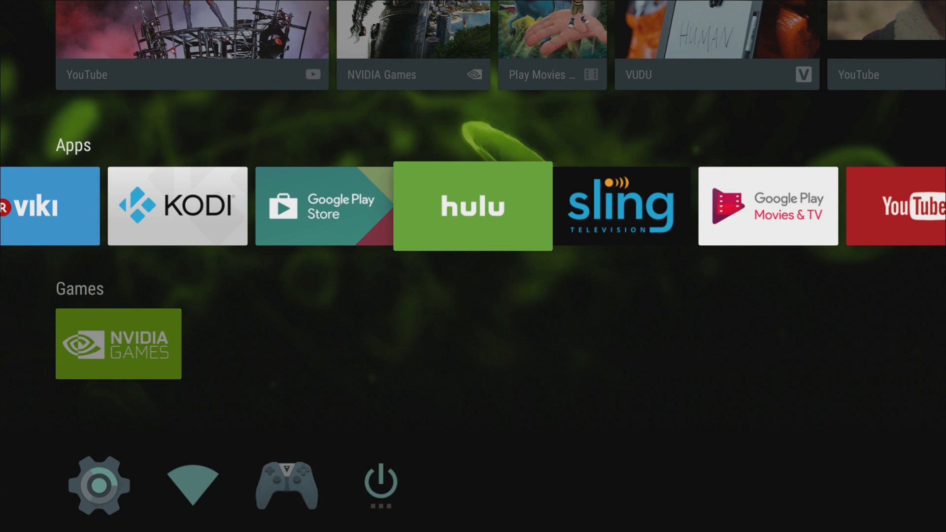
scroll("down", 3)
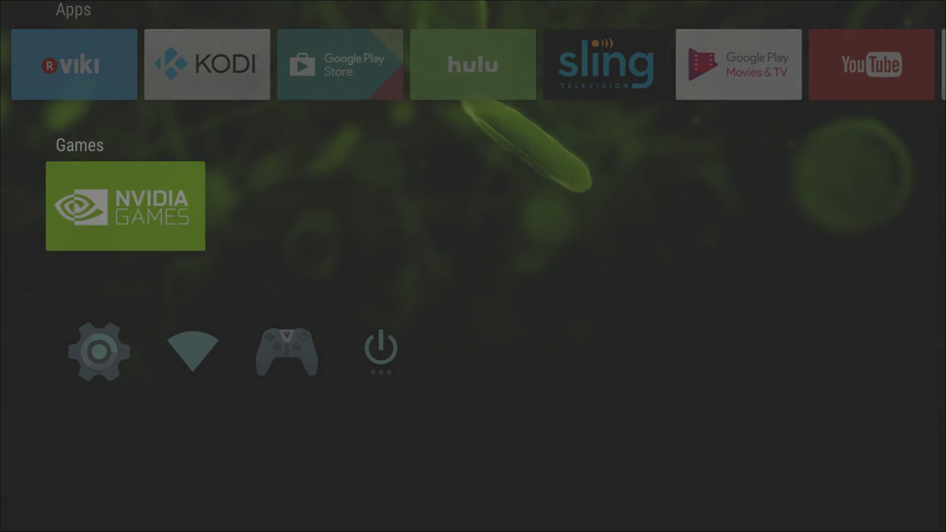
left_click(126, 206)
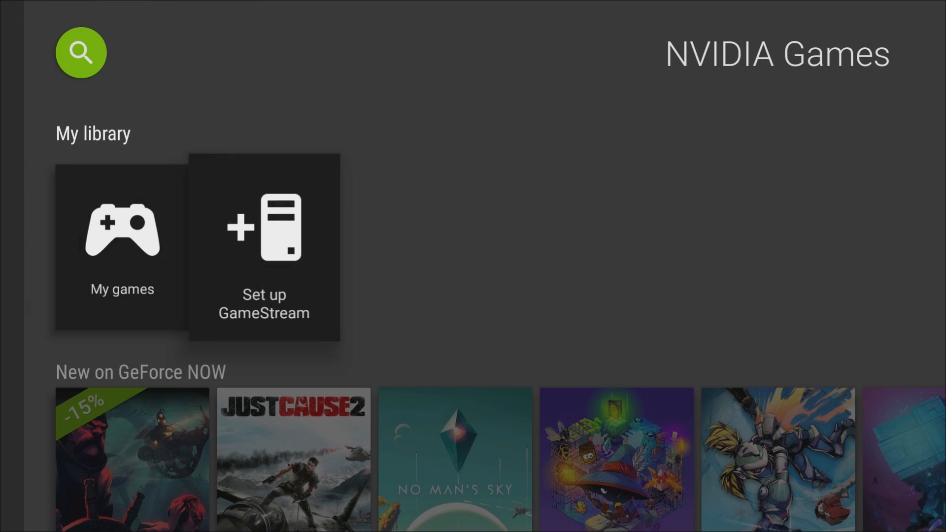
Set up GameStream, logging in to the NVIDIA account with Google and allowing basic profile access.
left_click(264, 247)
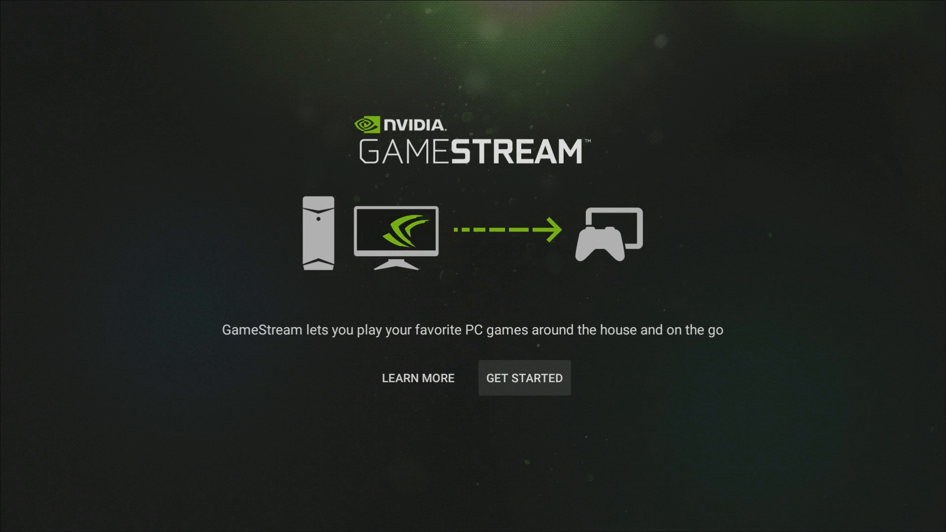
left_click(523, 377)
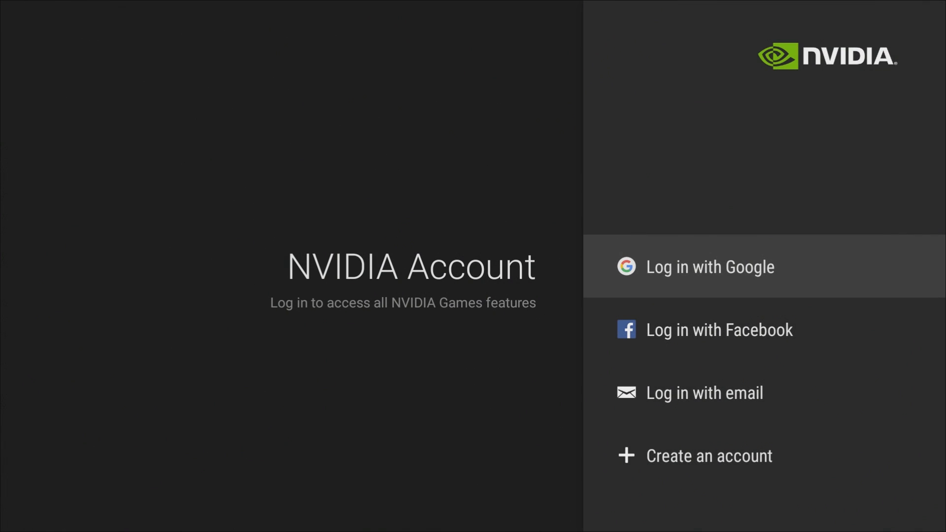
left_click(710, 267)
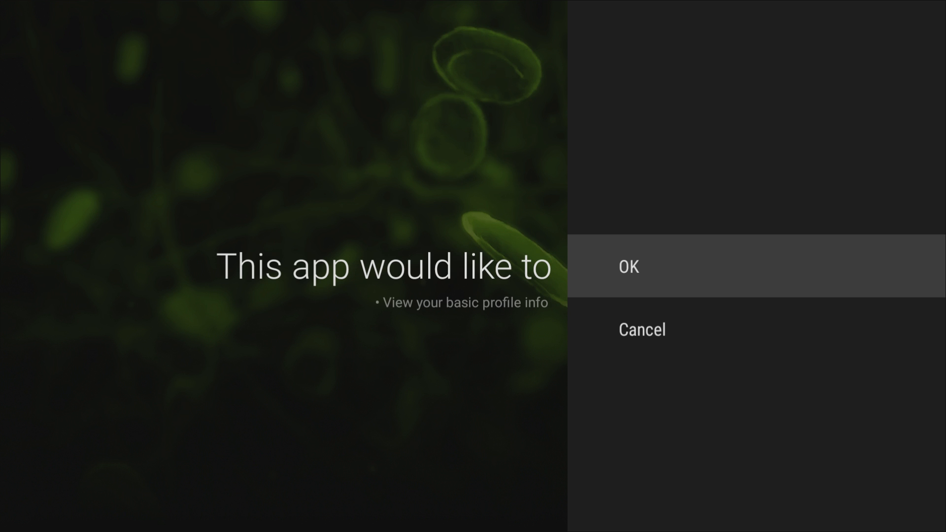
left_click(629, 266)
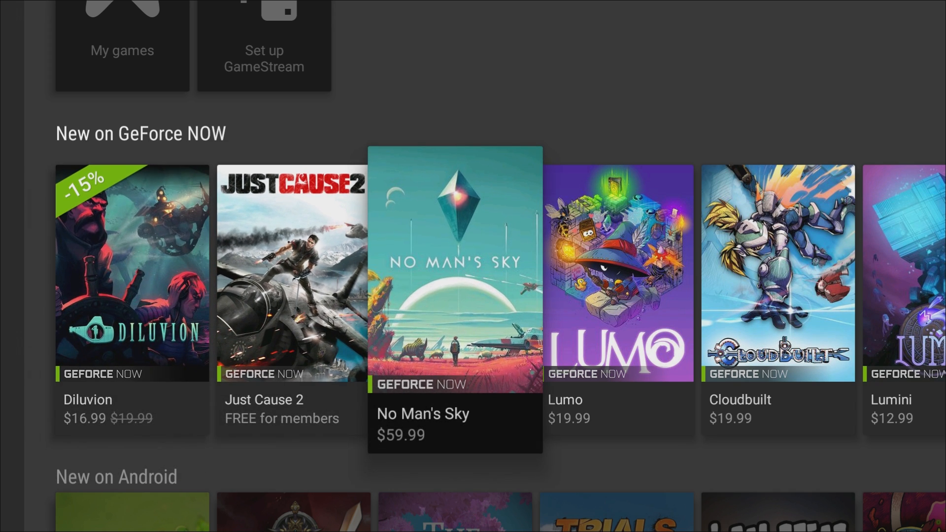
left_click(454, 272)
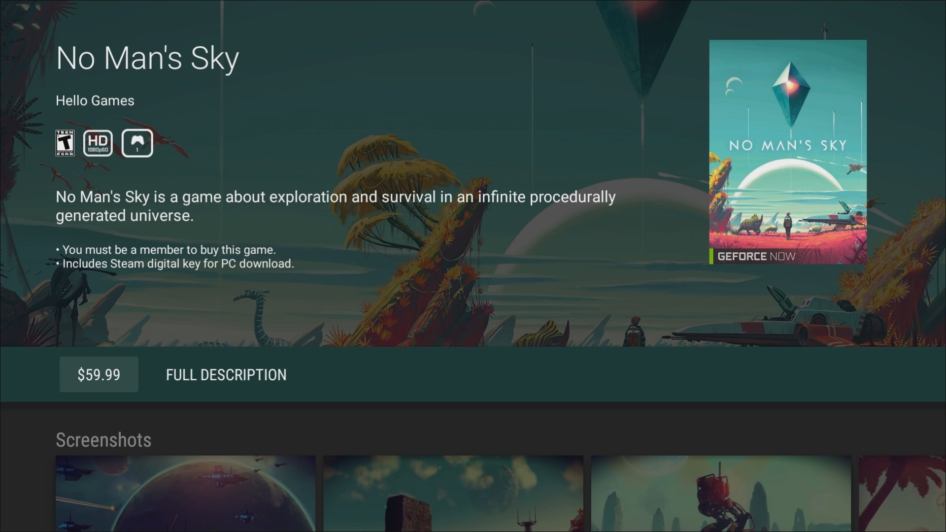
scroll("down", 3)
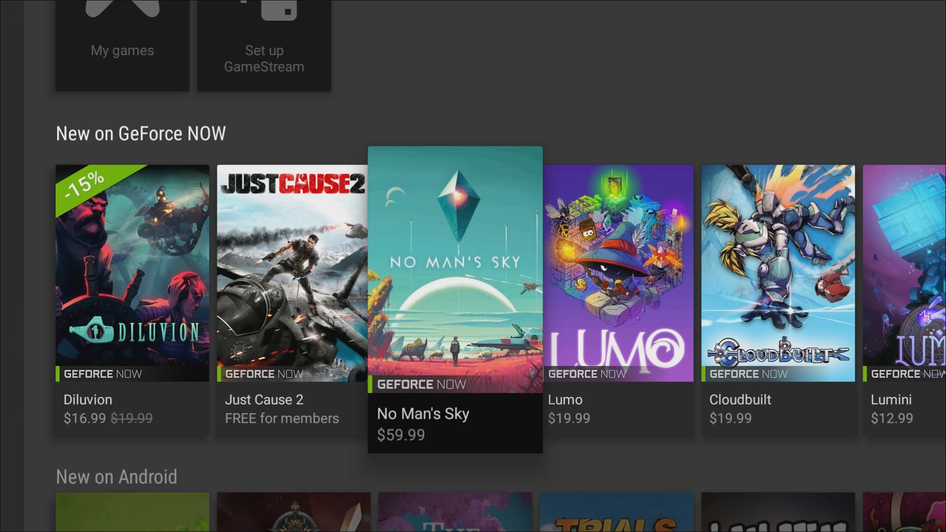
left_click(293, 272)
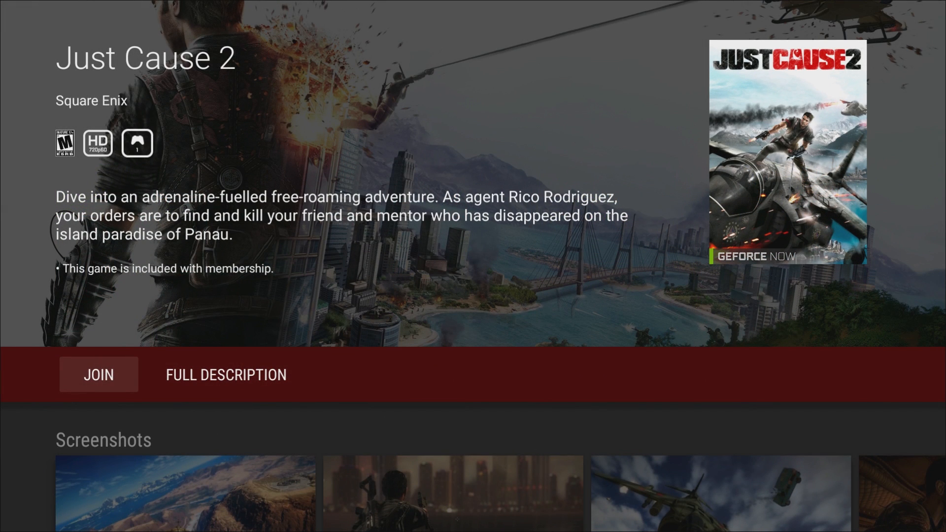
left_click(99, 374)
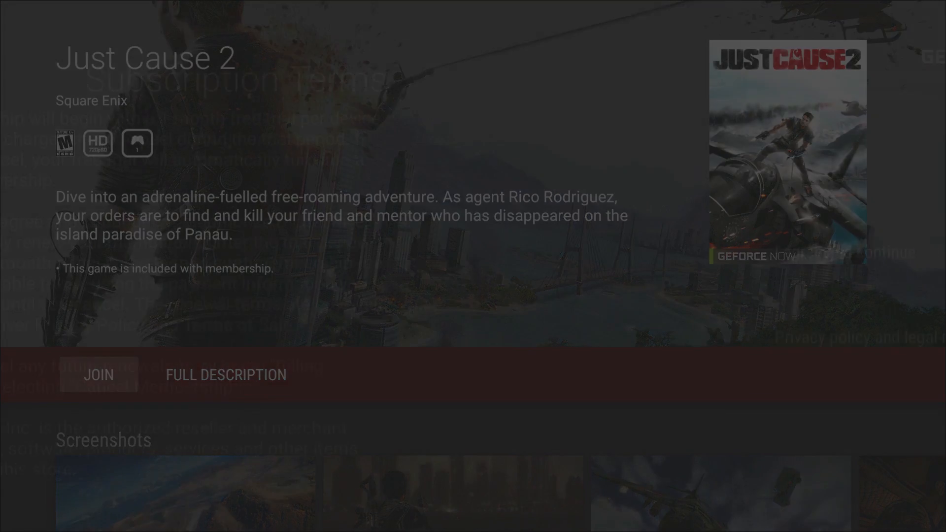
left_click(99, 374)
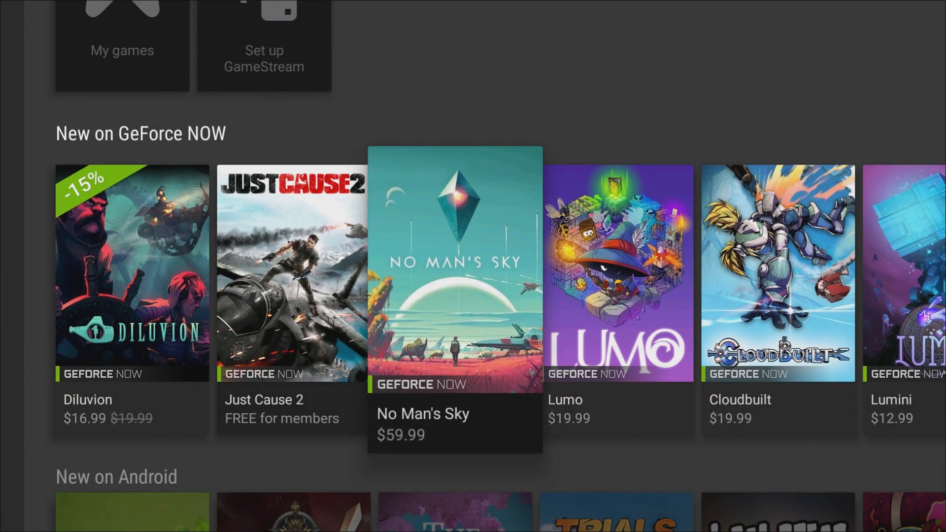
scroll("right", 3)
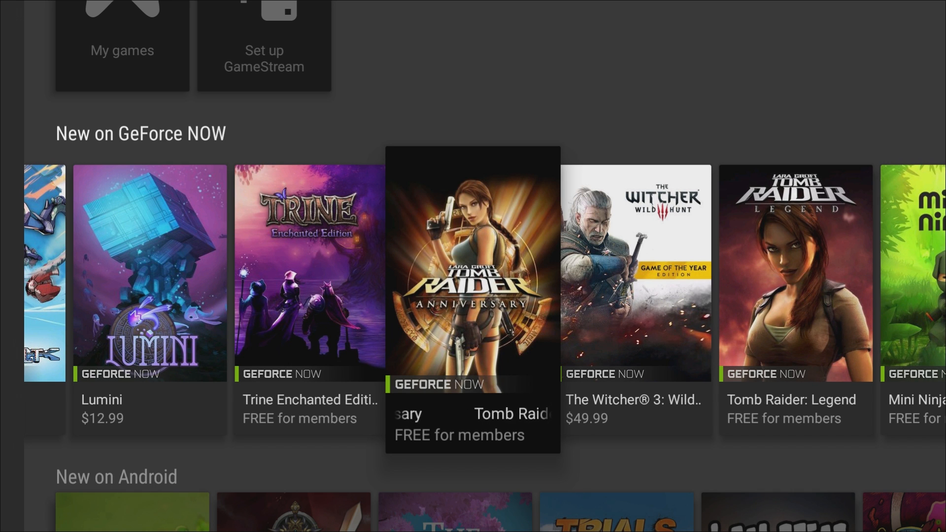
Step along the New on GeForce NOW titles, then start a voice search from the home screen.
left_click(472, 272)
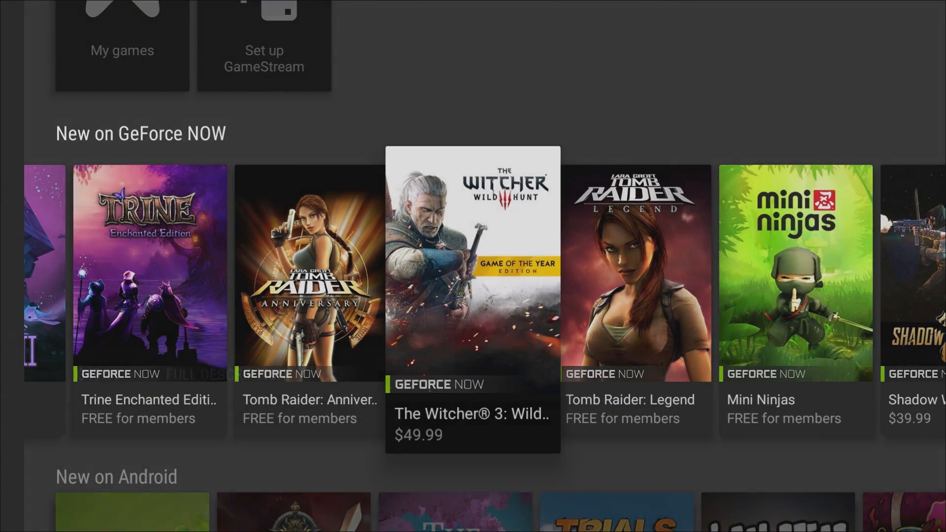
left_click(471, 272)
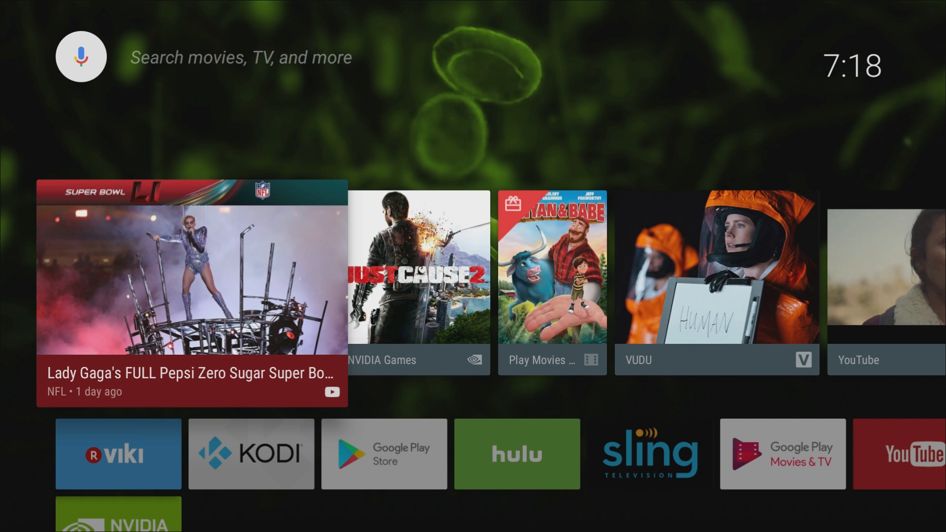
left_click(80, 56)
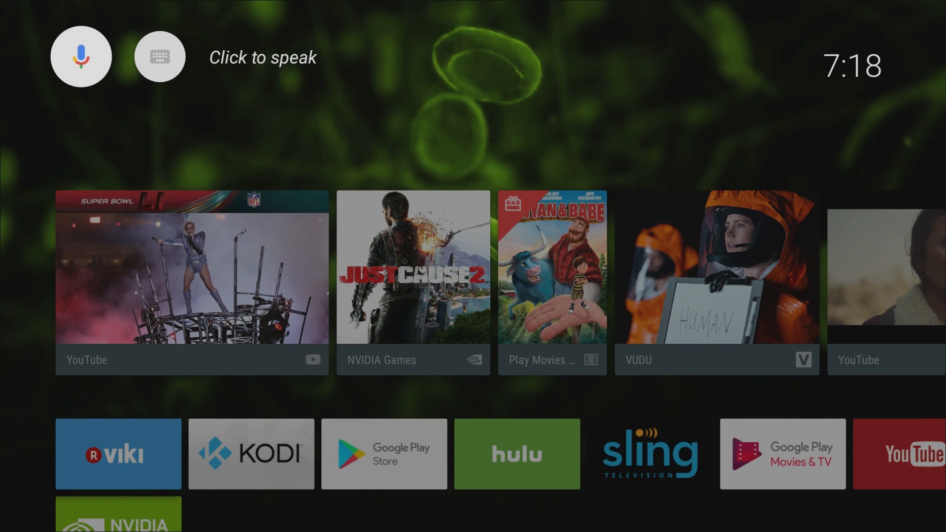